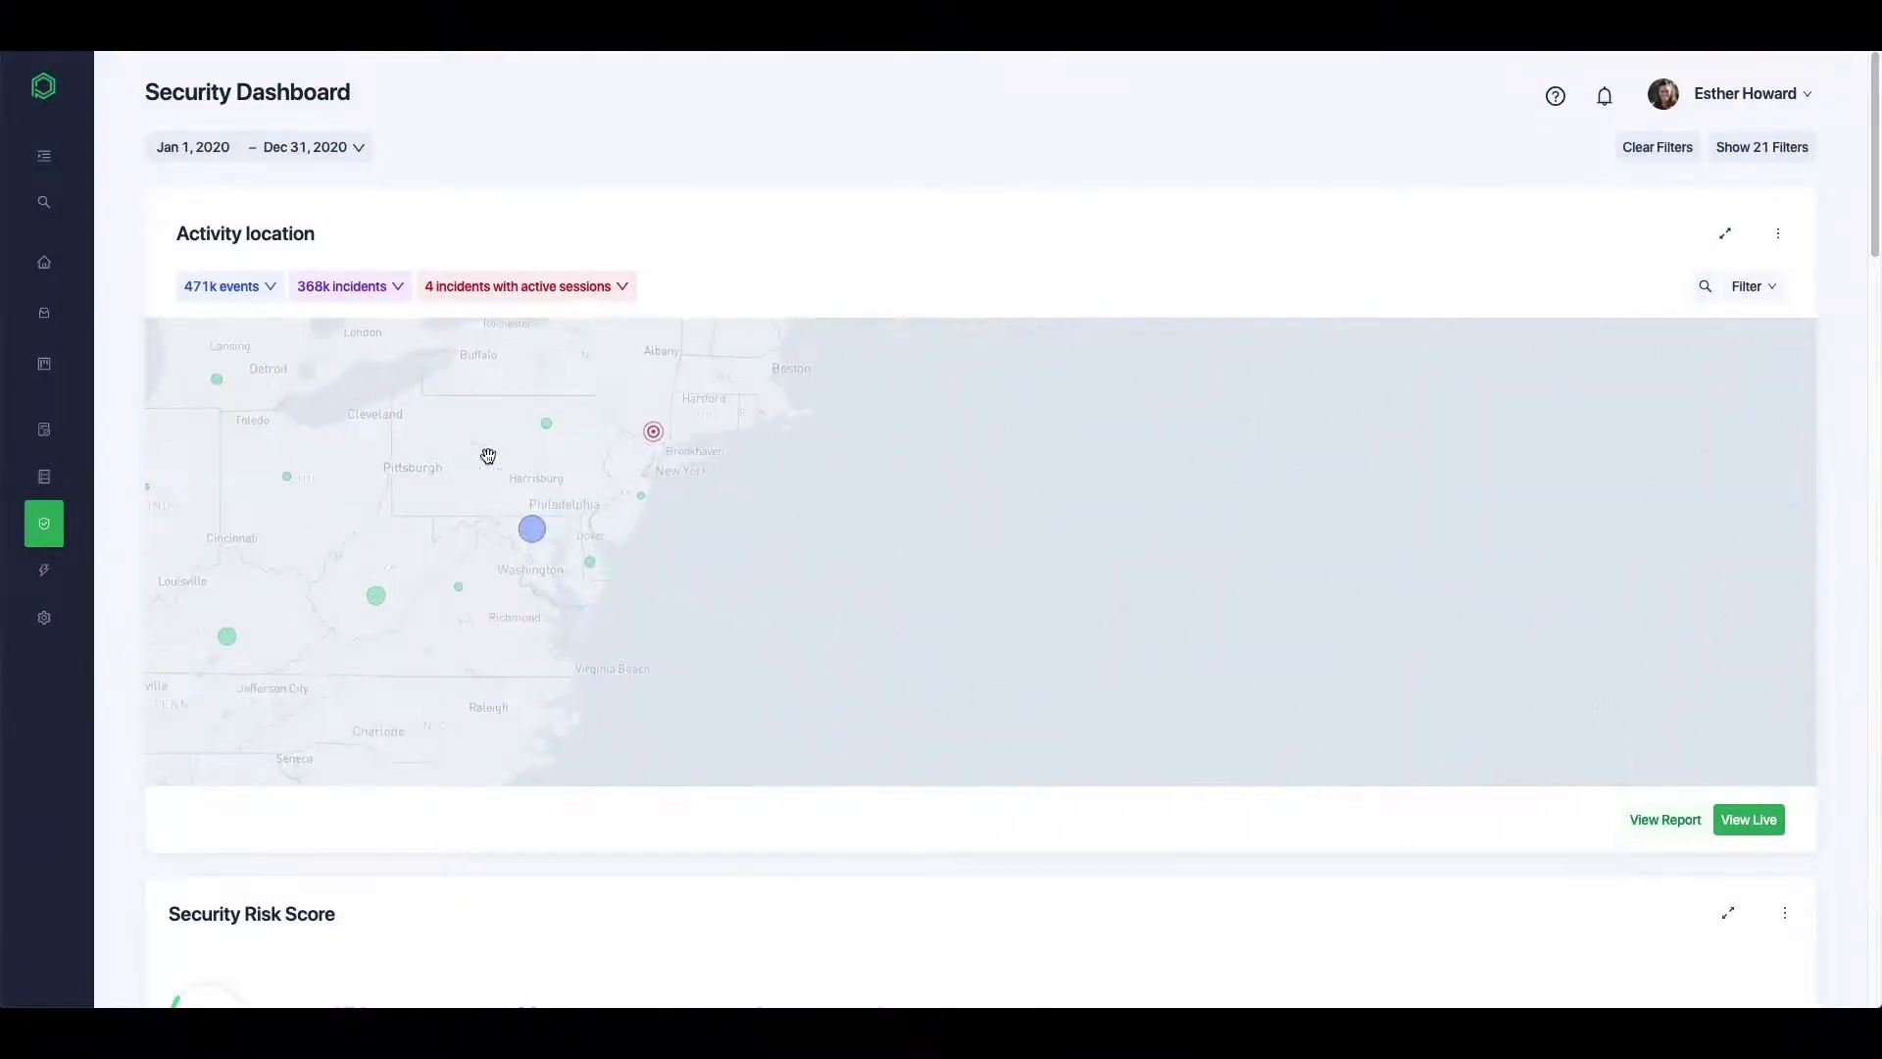
Scroll through the detail page of incident SEC-9-33A982
scroll("down", 3)
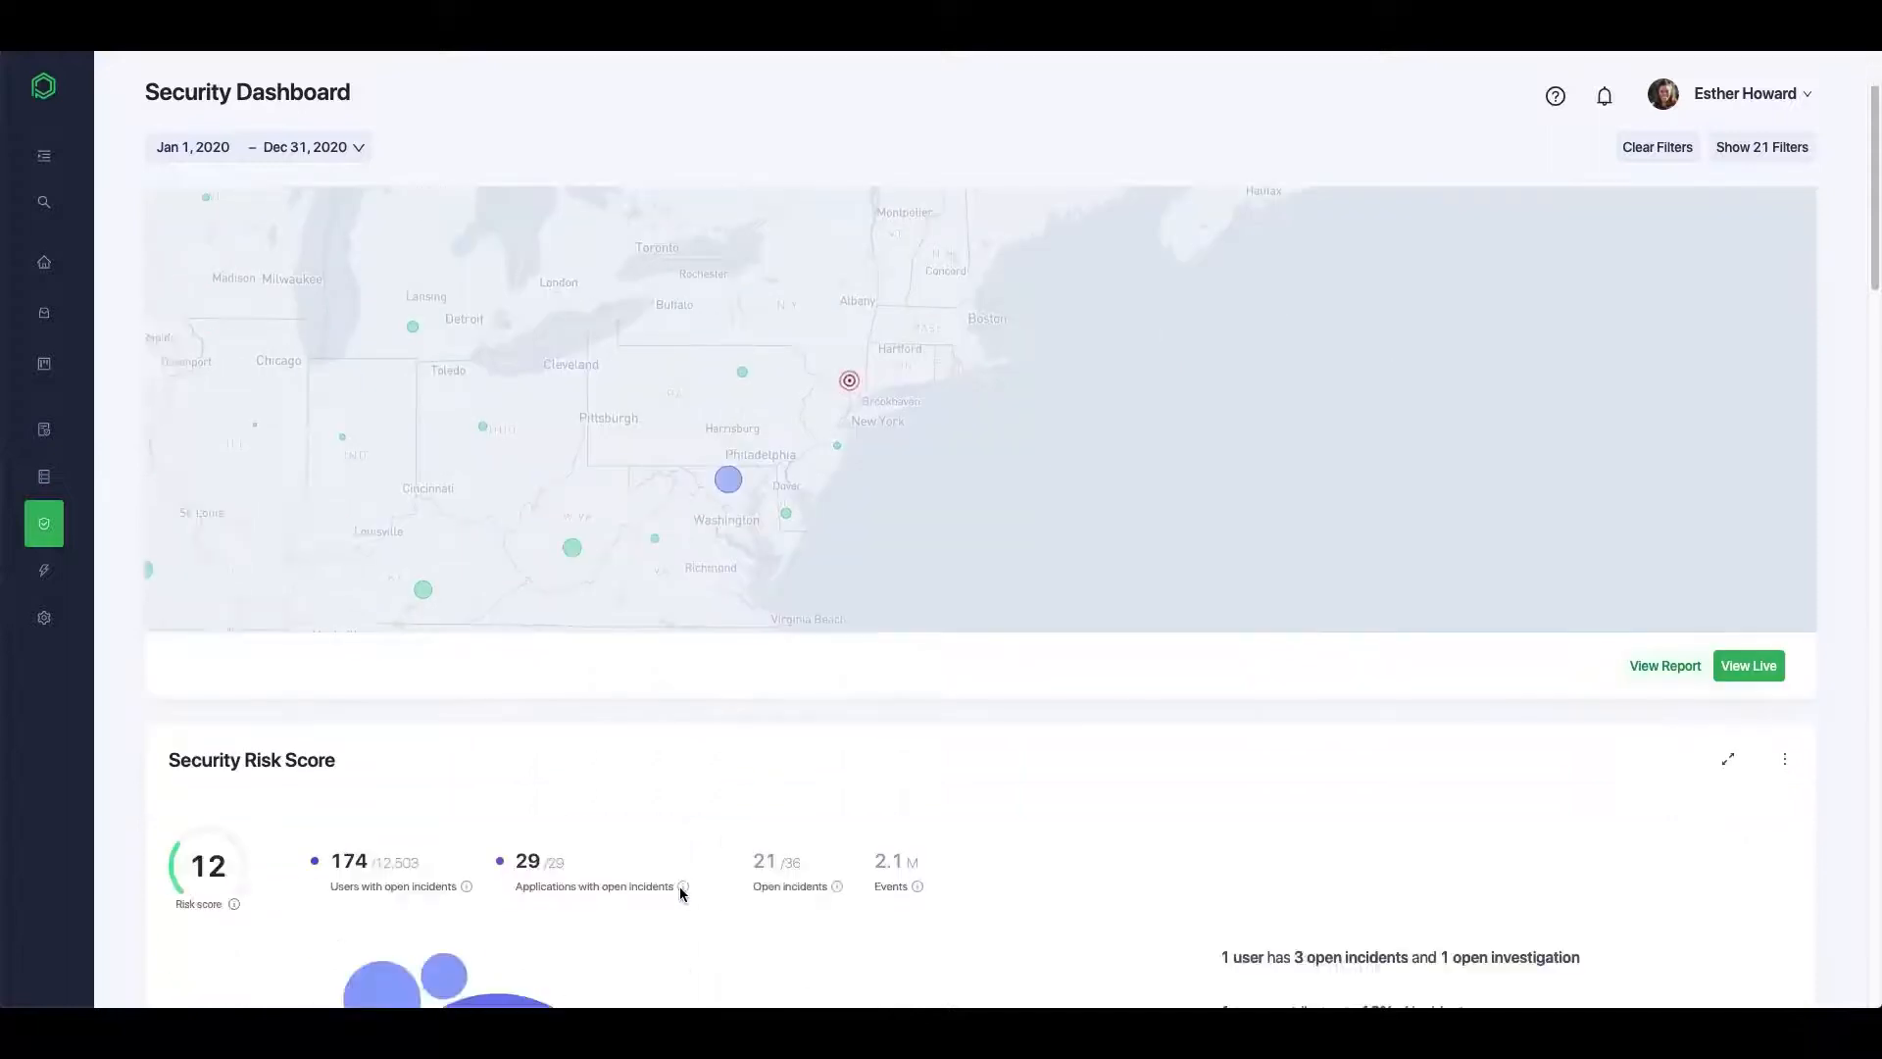
scroll("down", 3)
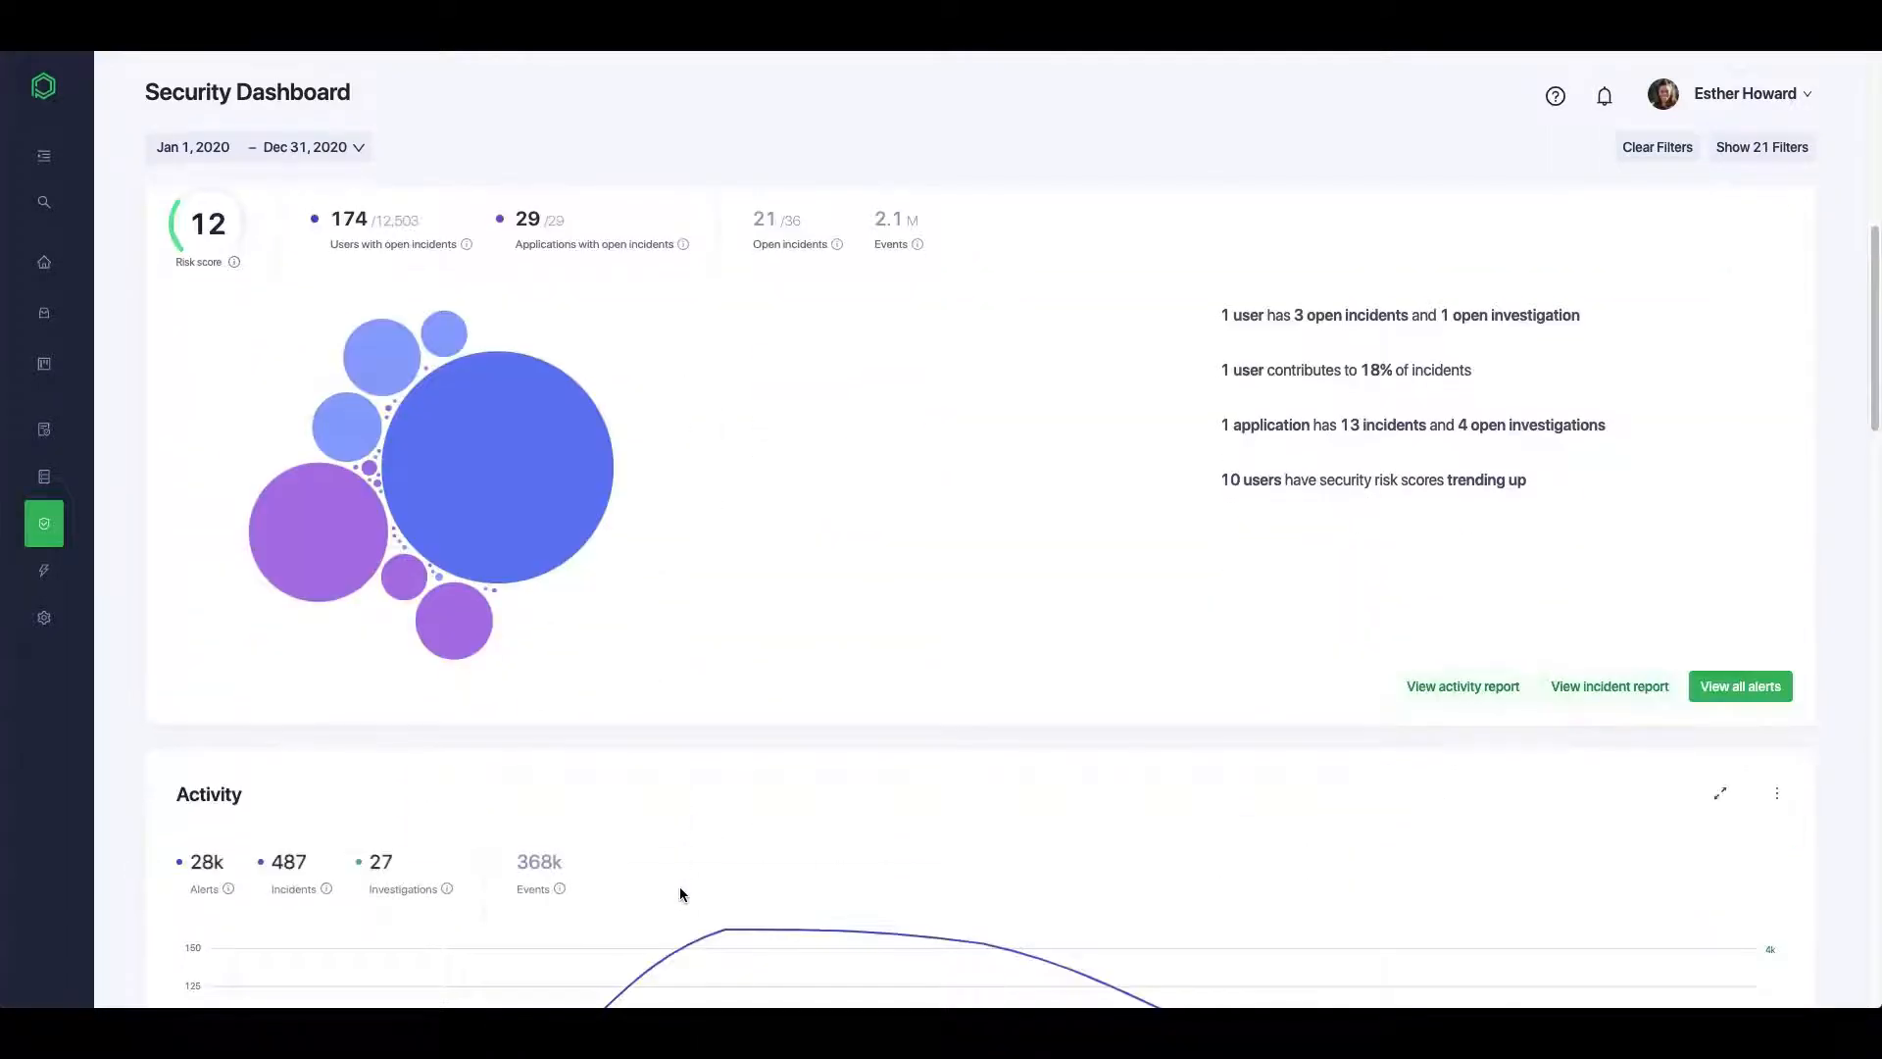
scroll("down", 3)
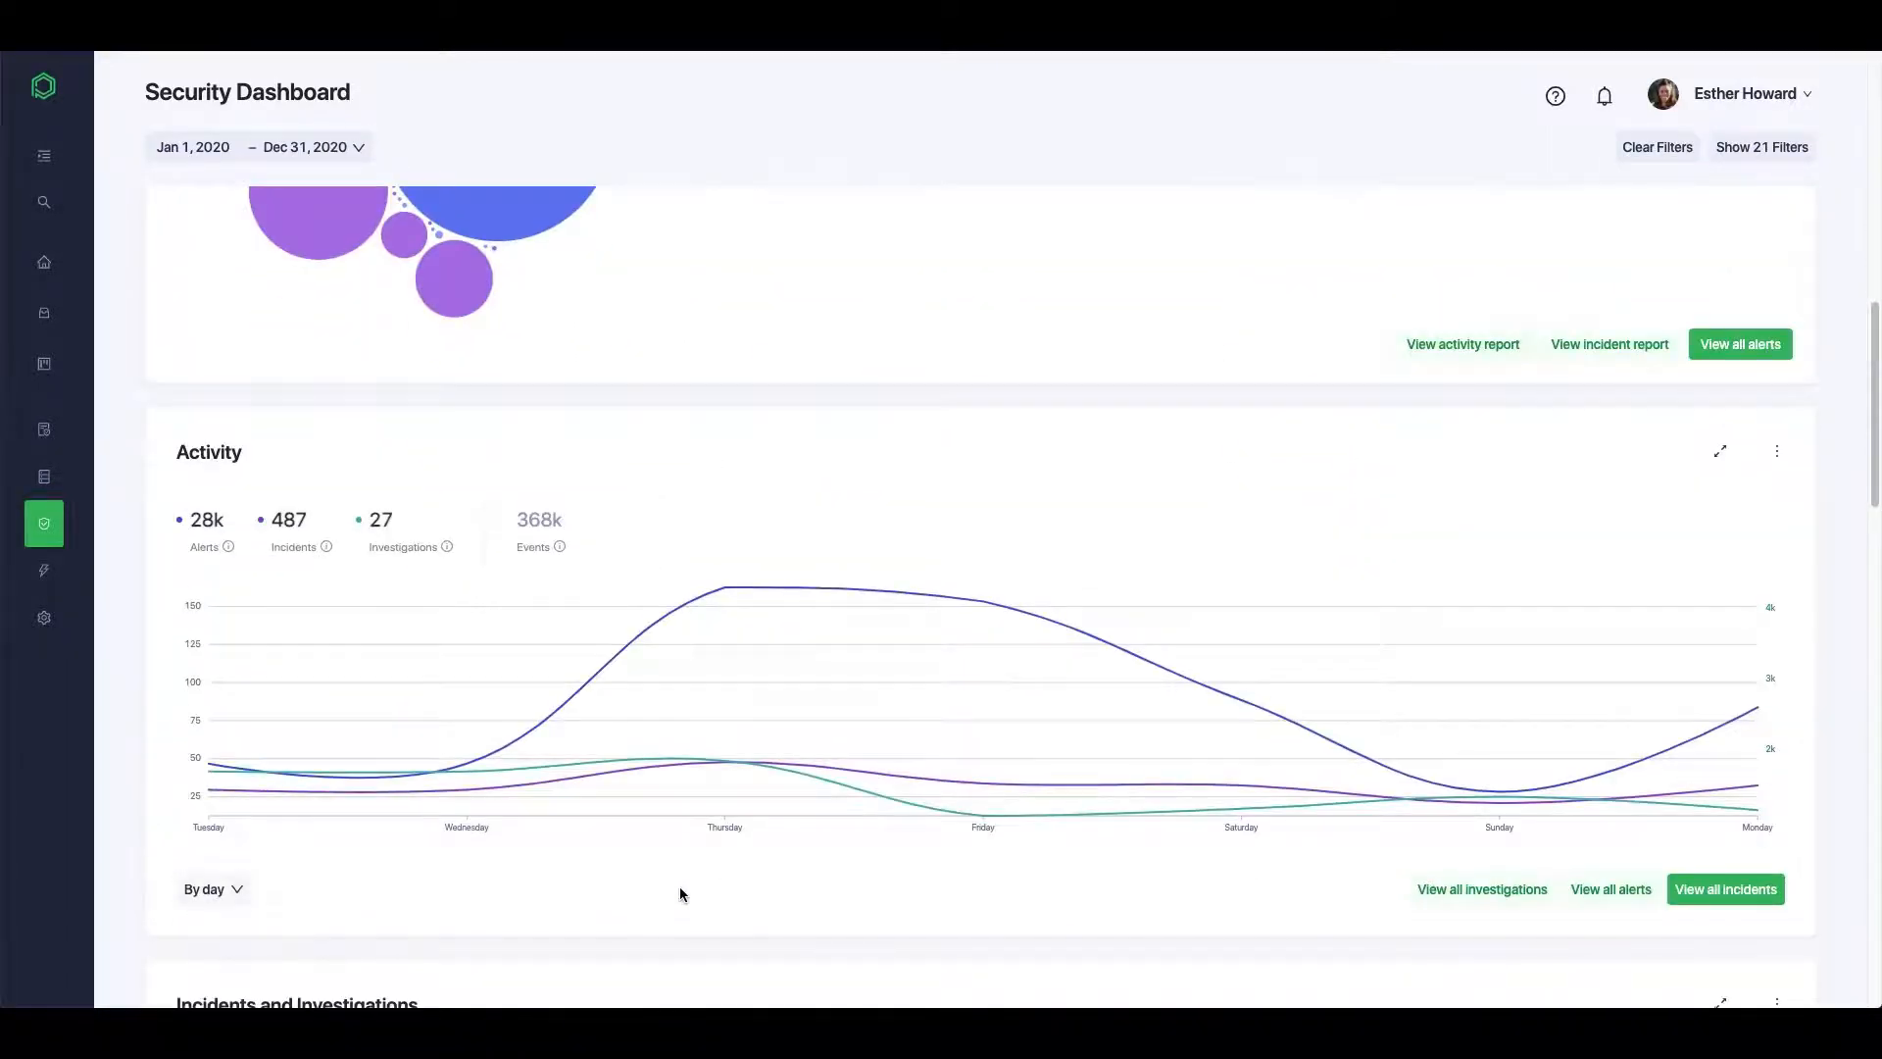
scroll("down", 3)
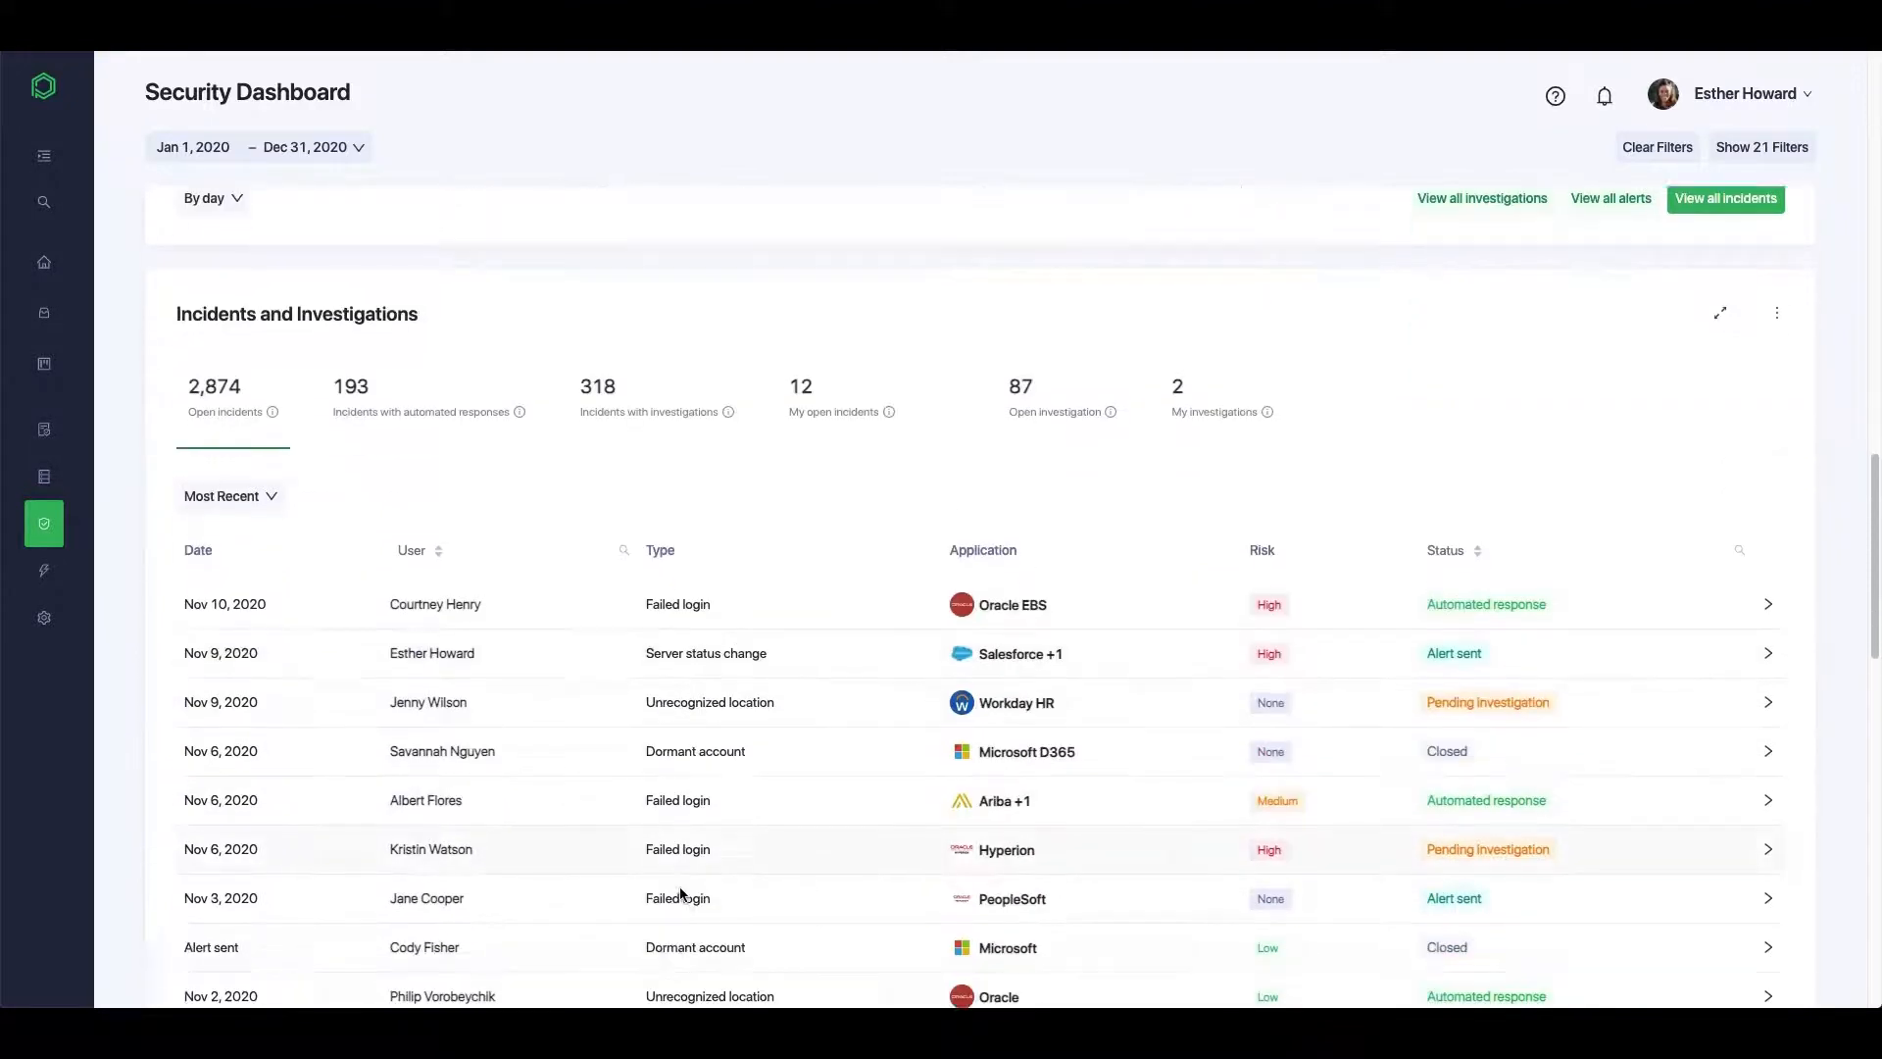
scroll("down", 3)
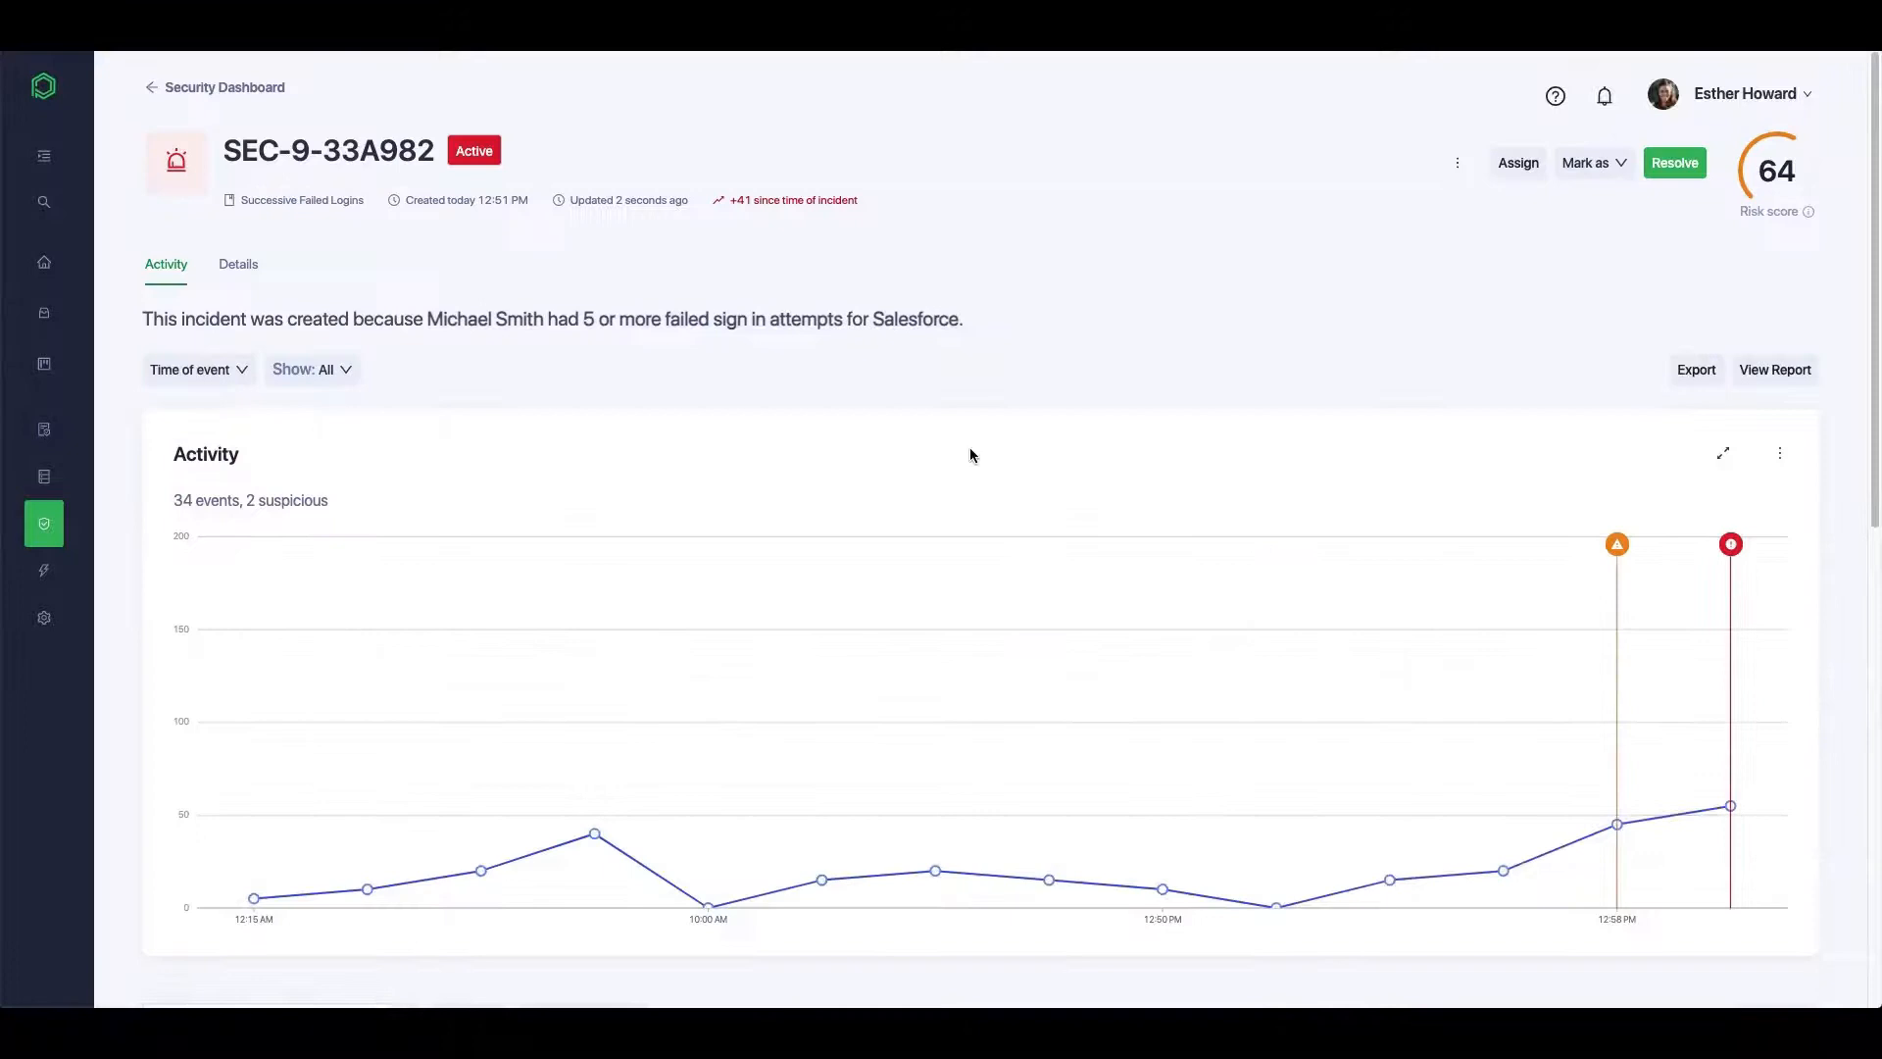
Scroll the Data Dashboard's data distribution and location panels
scroll("down", 3)
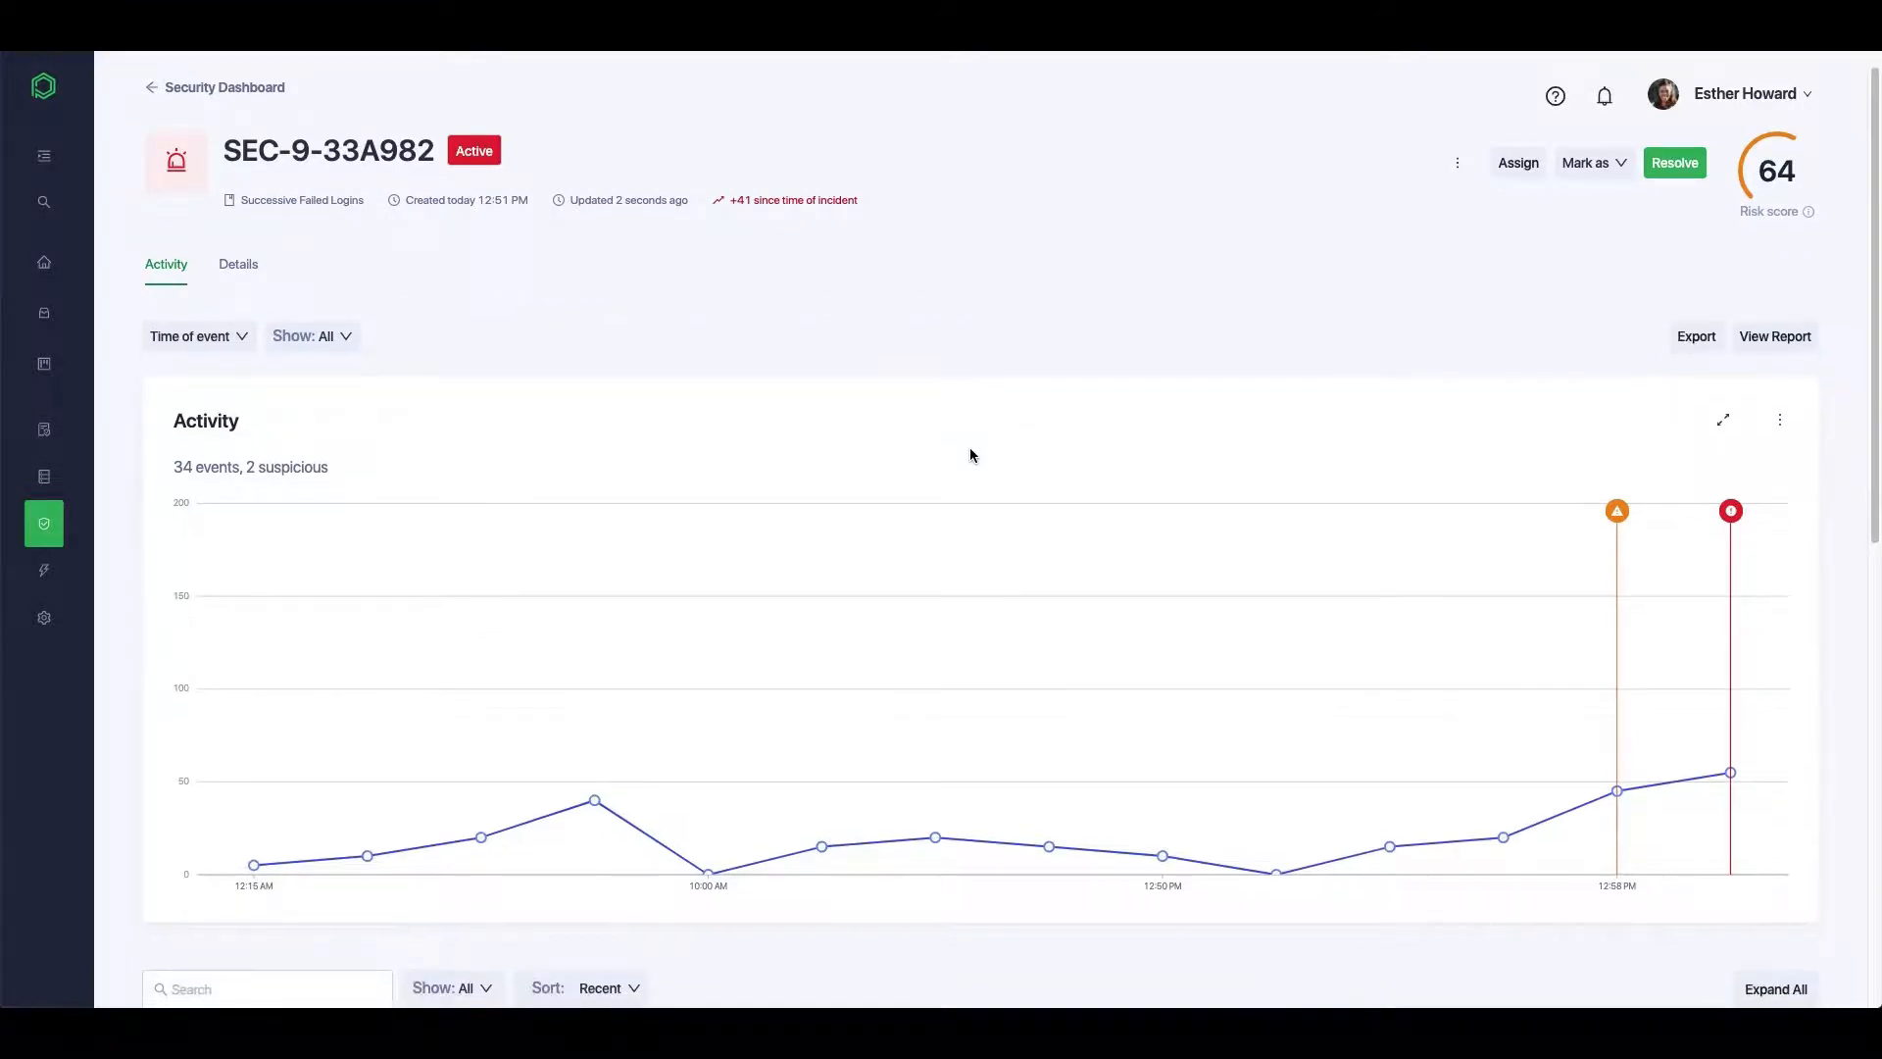
scroll("down", 3)
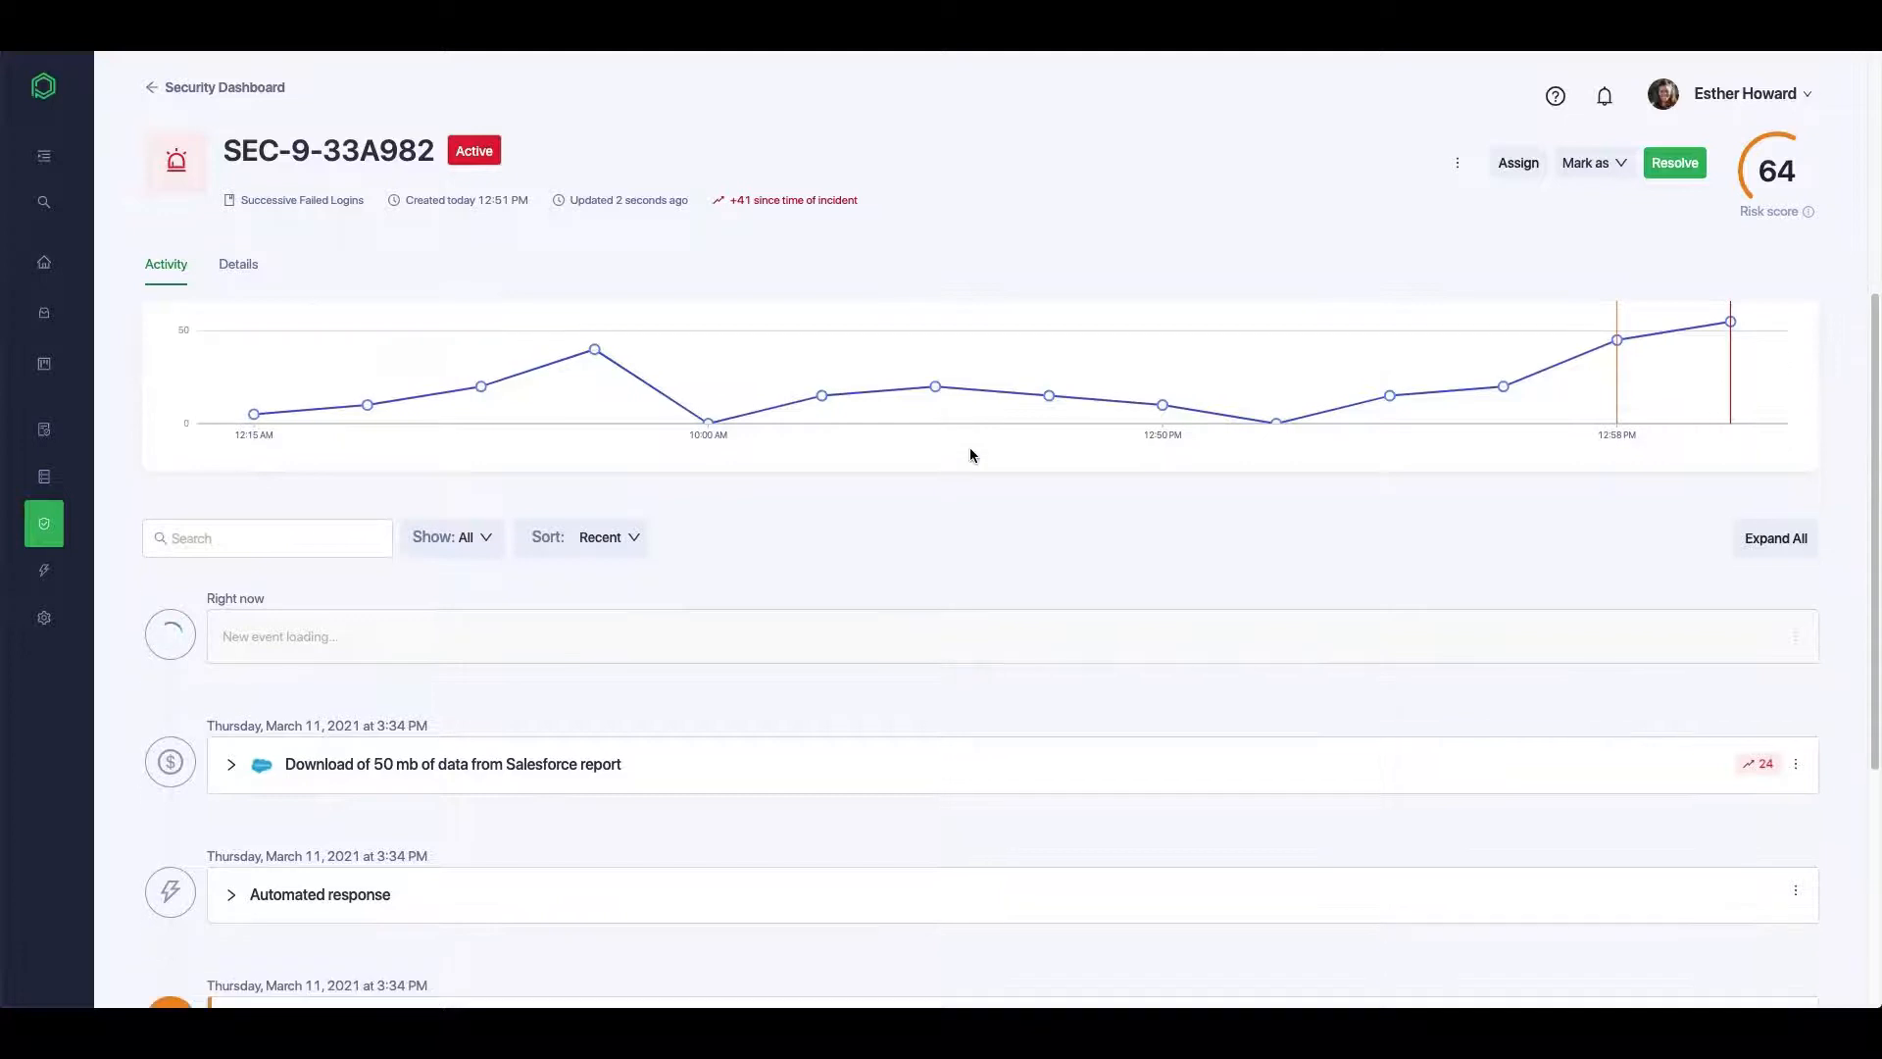
scroll("down", 3)
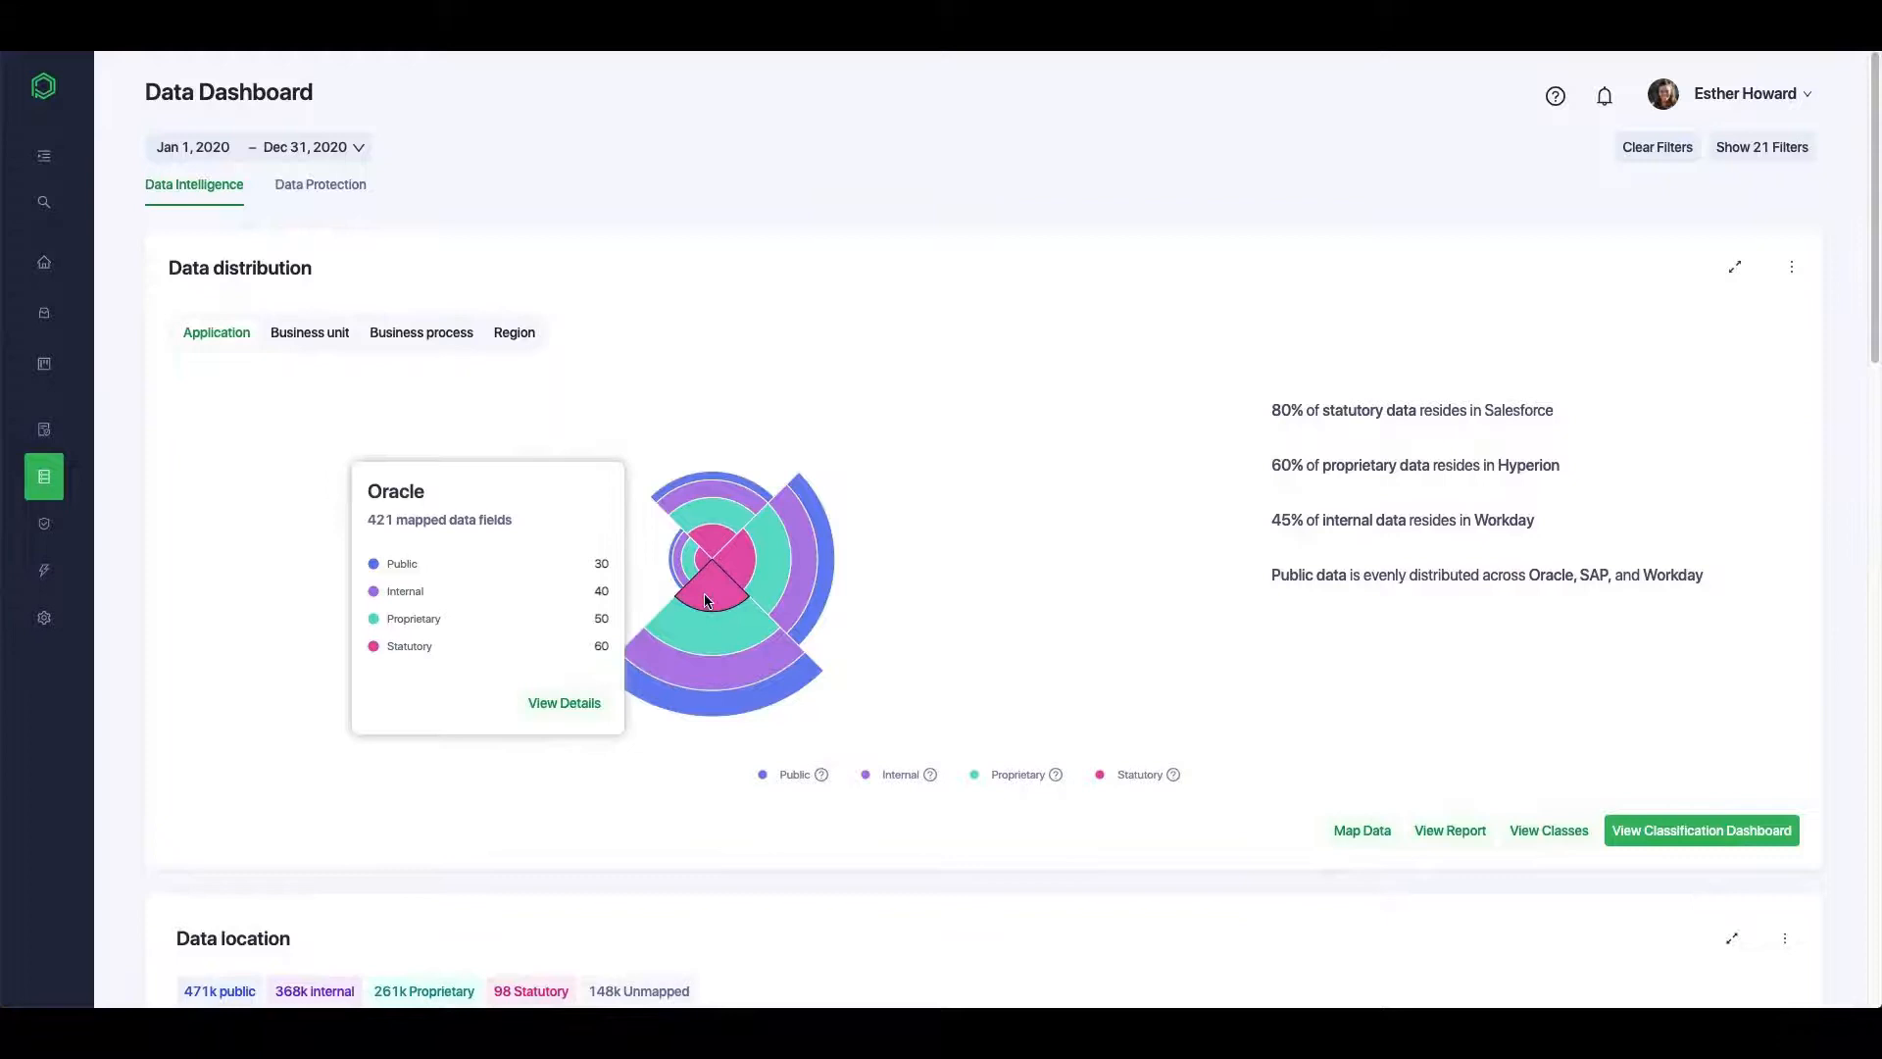
scroll("down", 3)
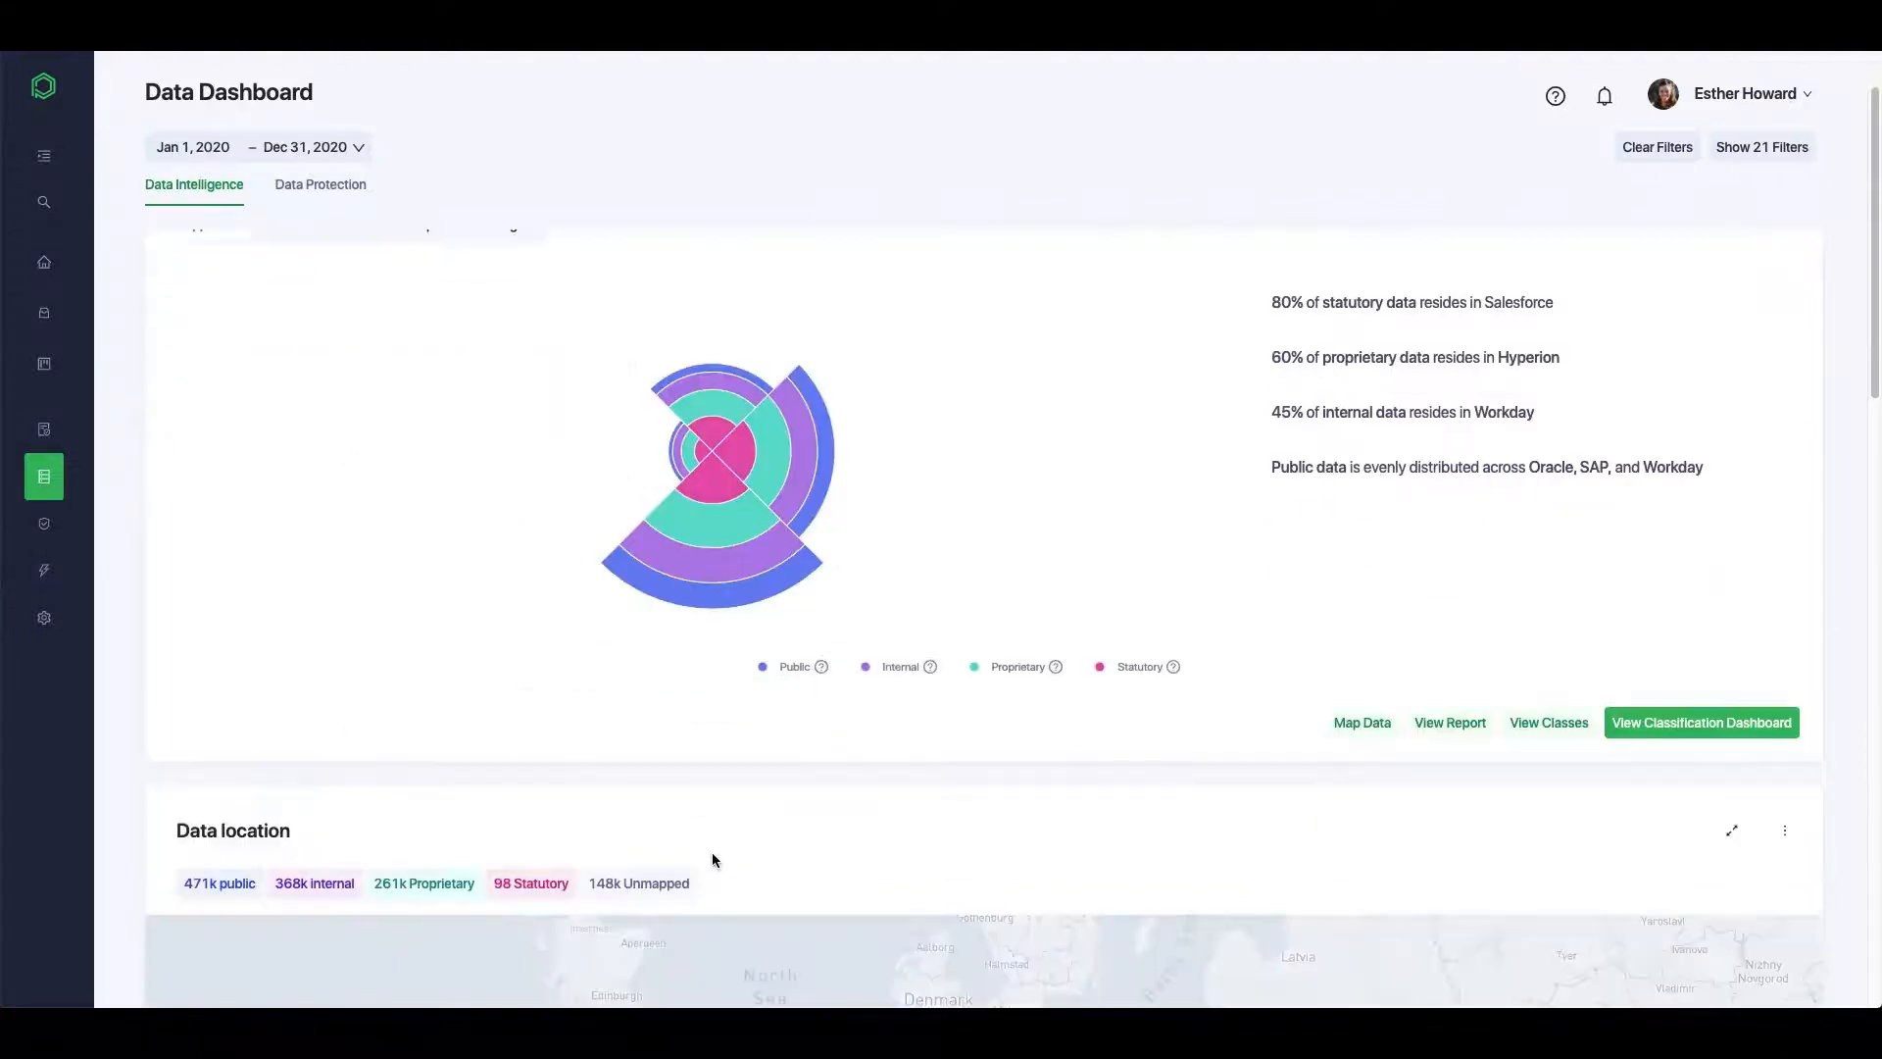
scroll("down", 3)
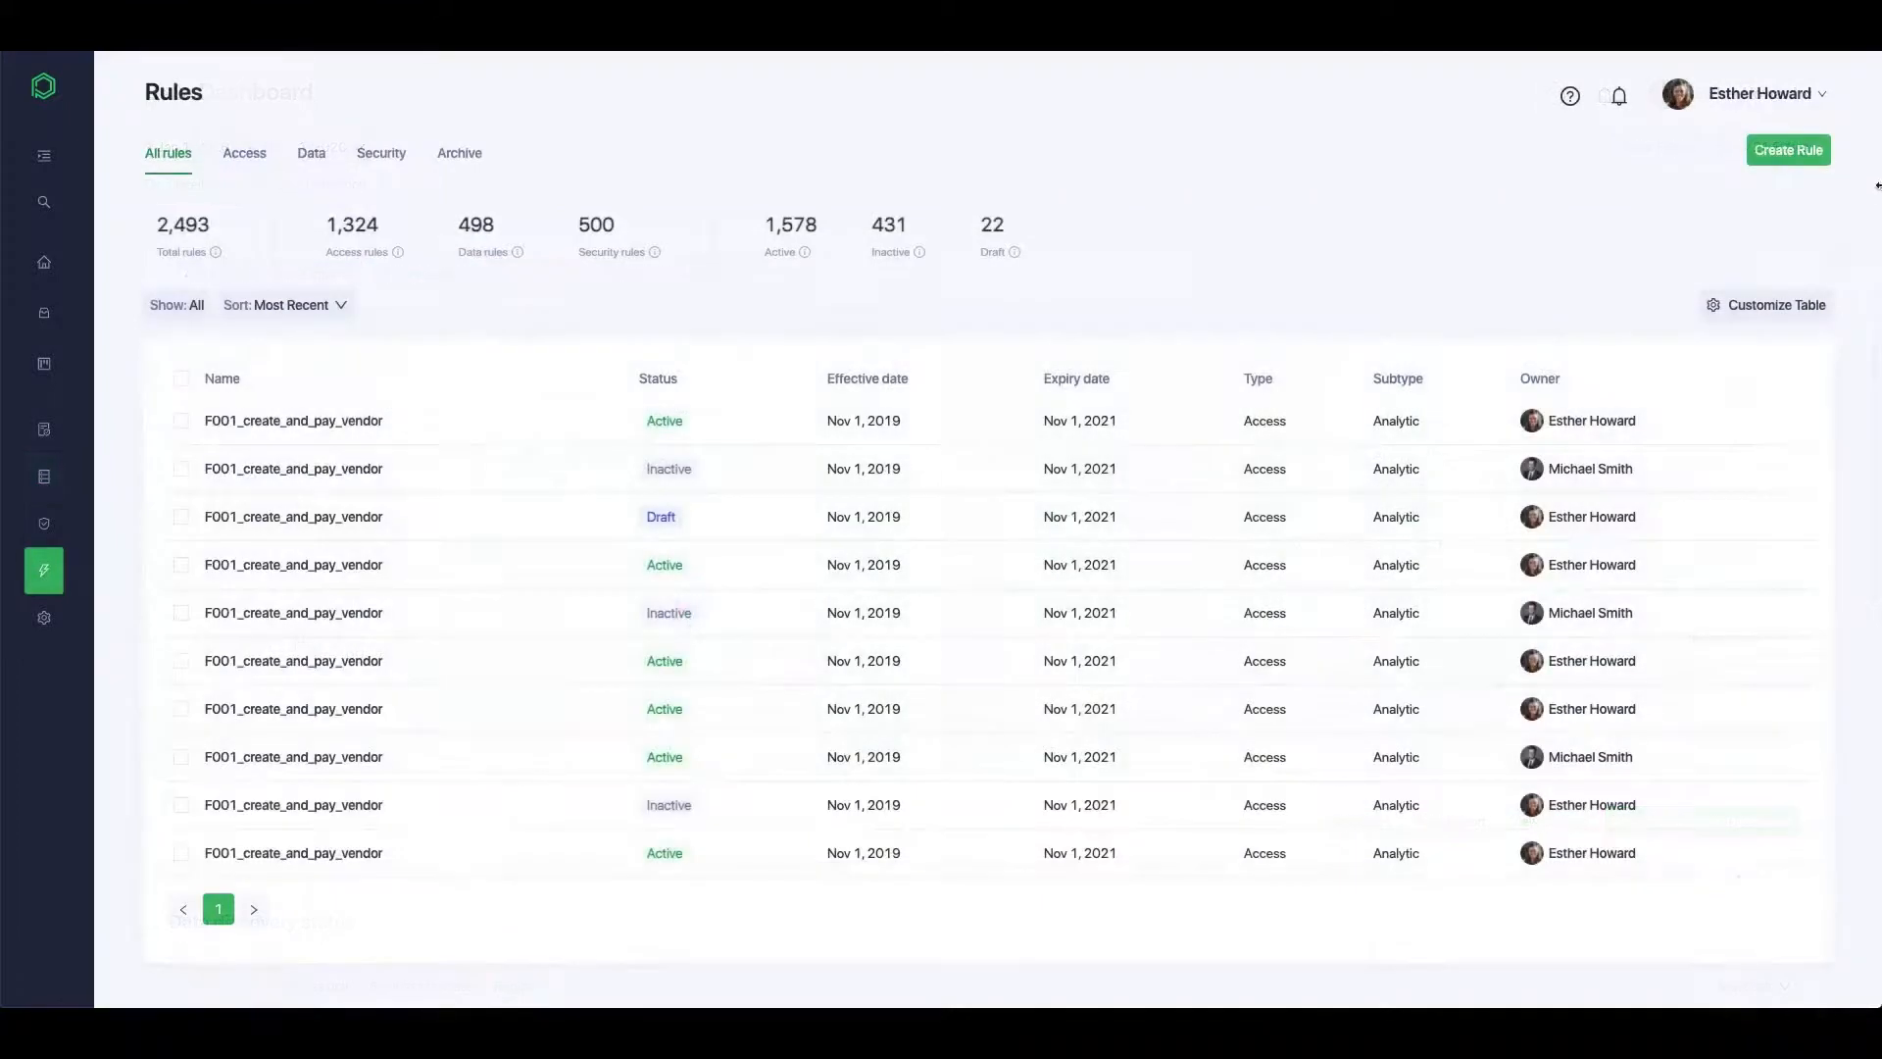
Create a new rule and toggle its Build step's Rule details and Category type/subtype sections
left_click(1787, 149)
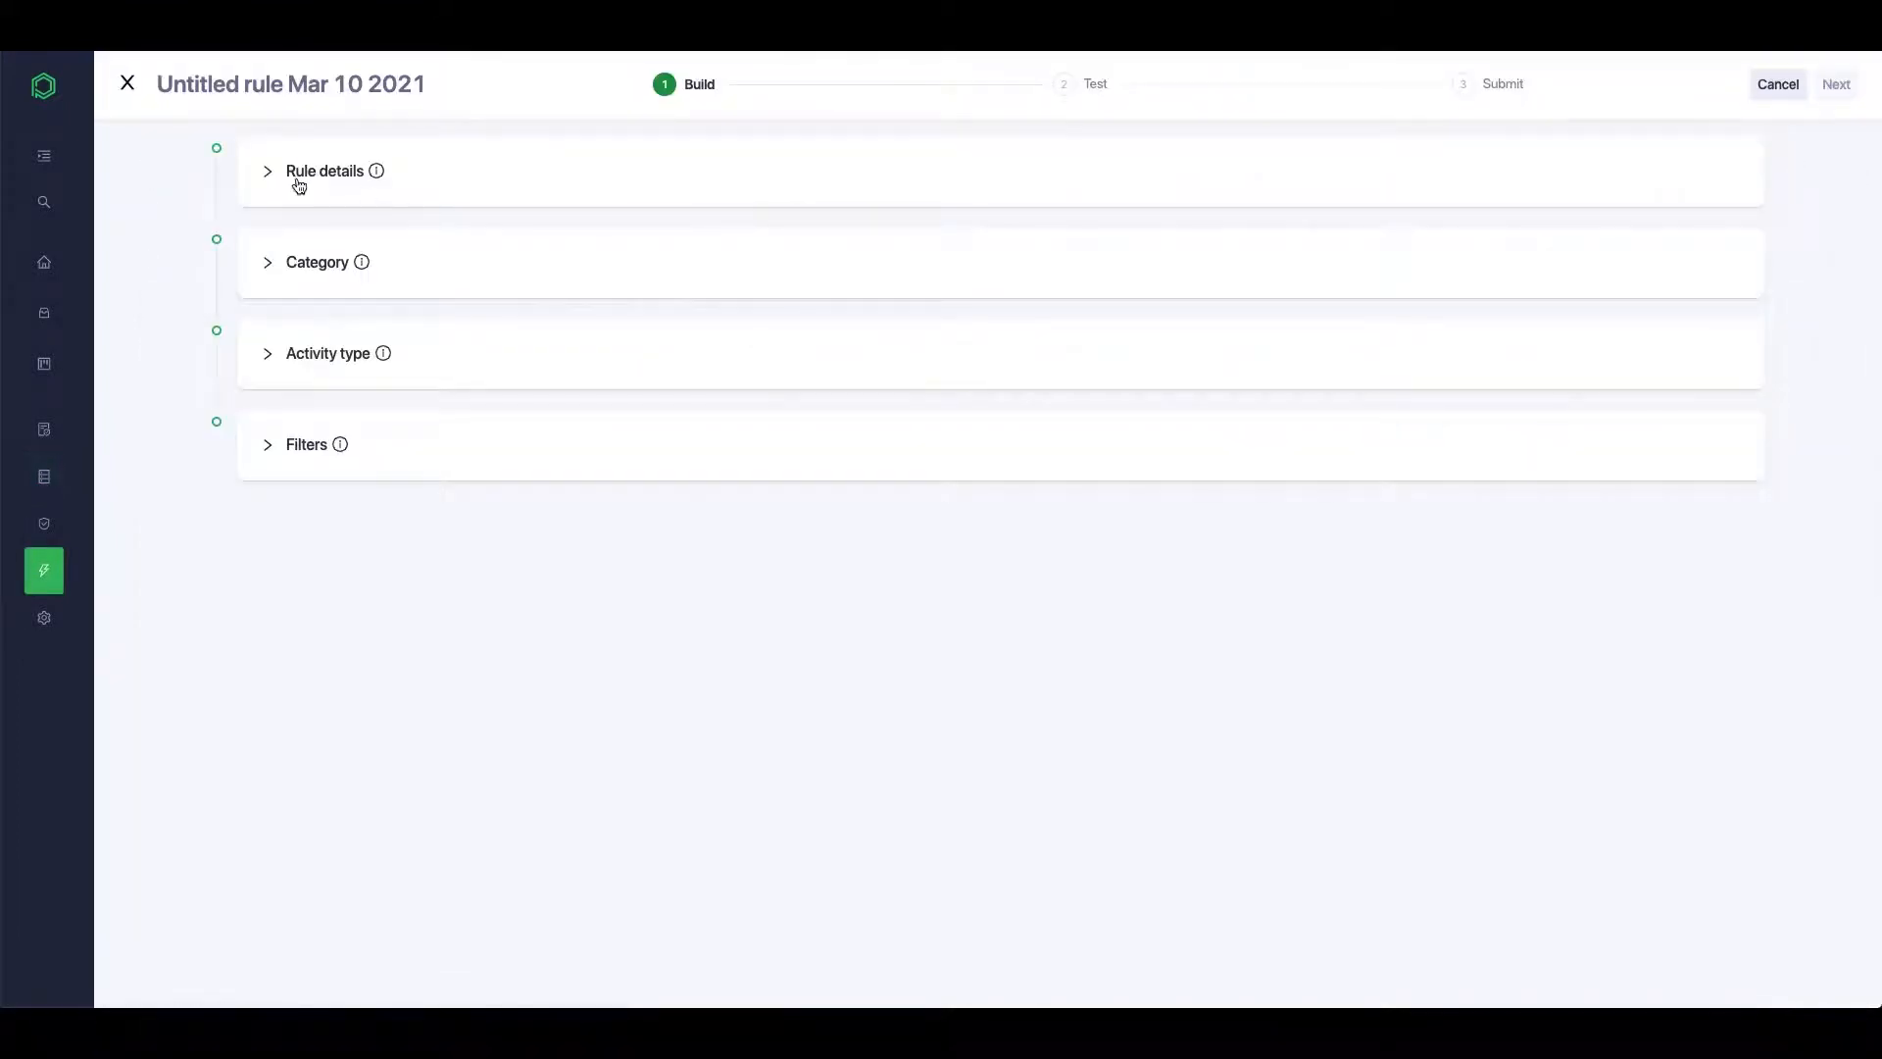
left_click(324, 170)
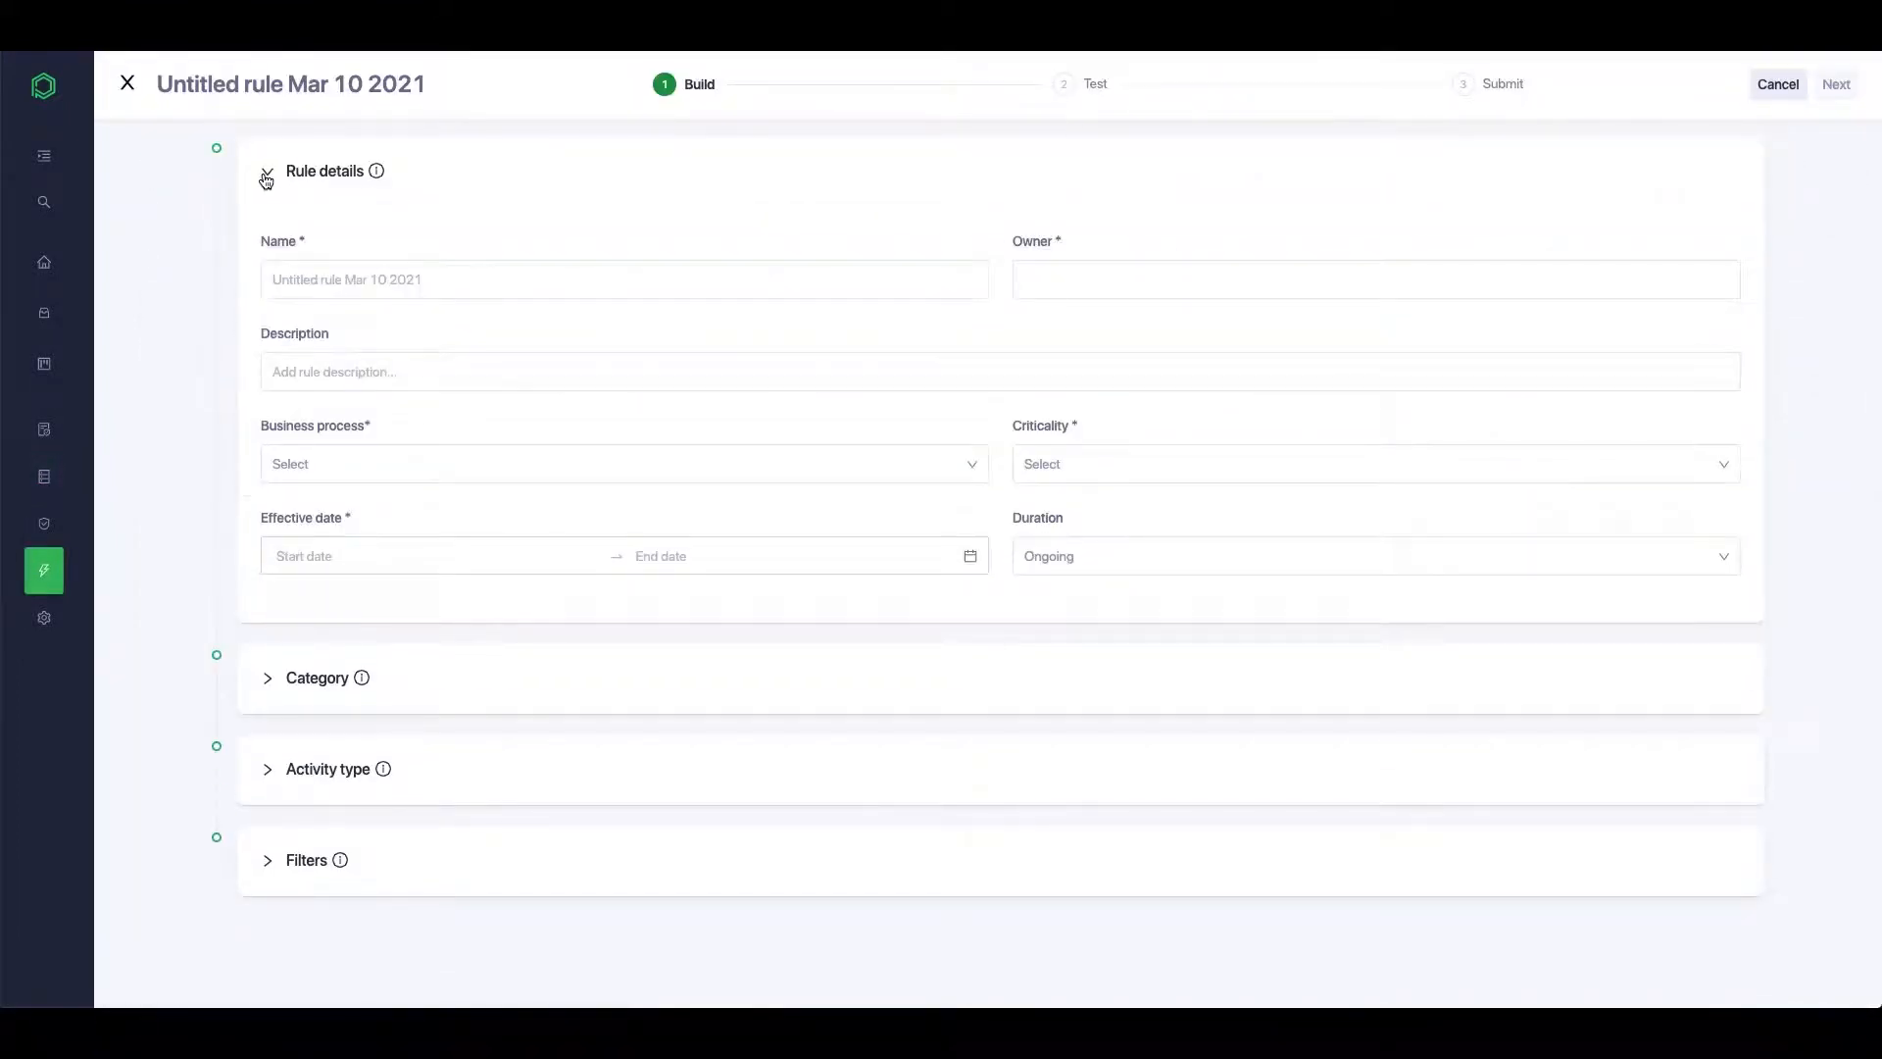
left_click(265, 171)
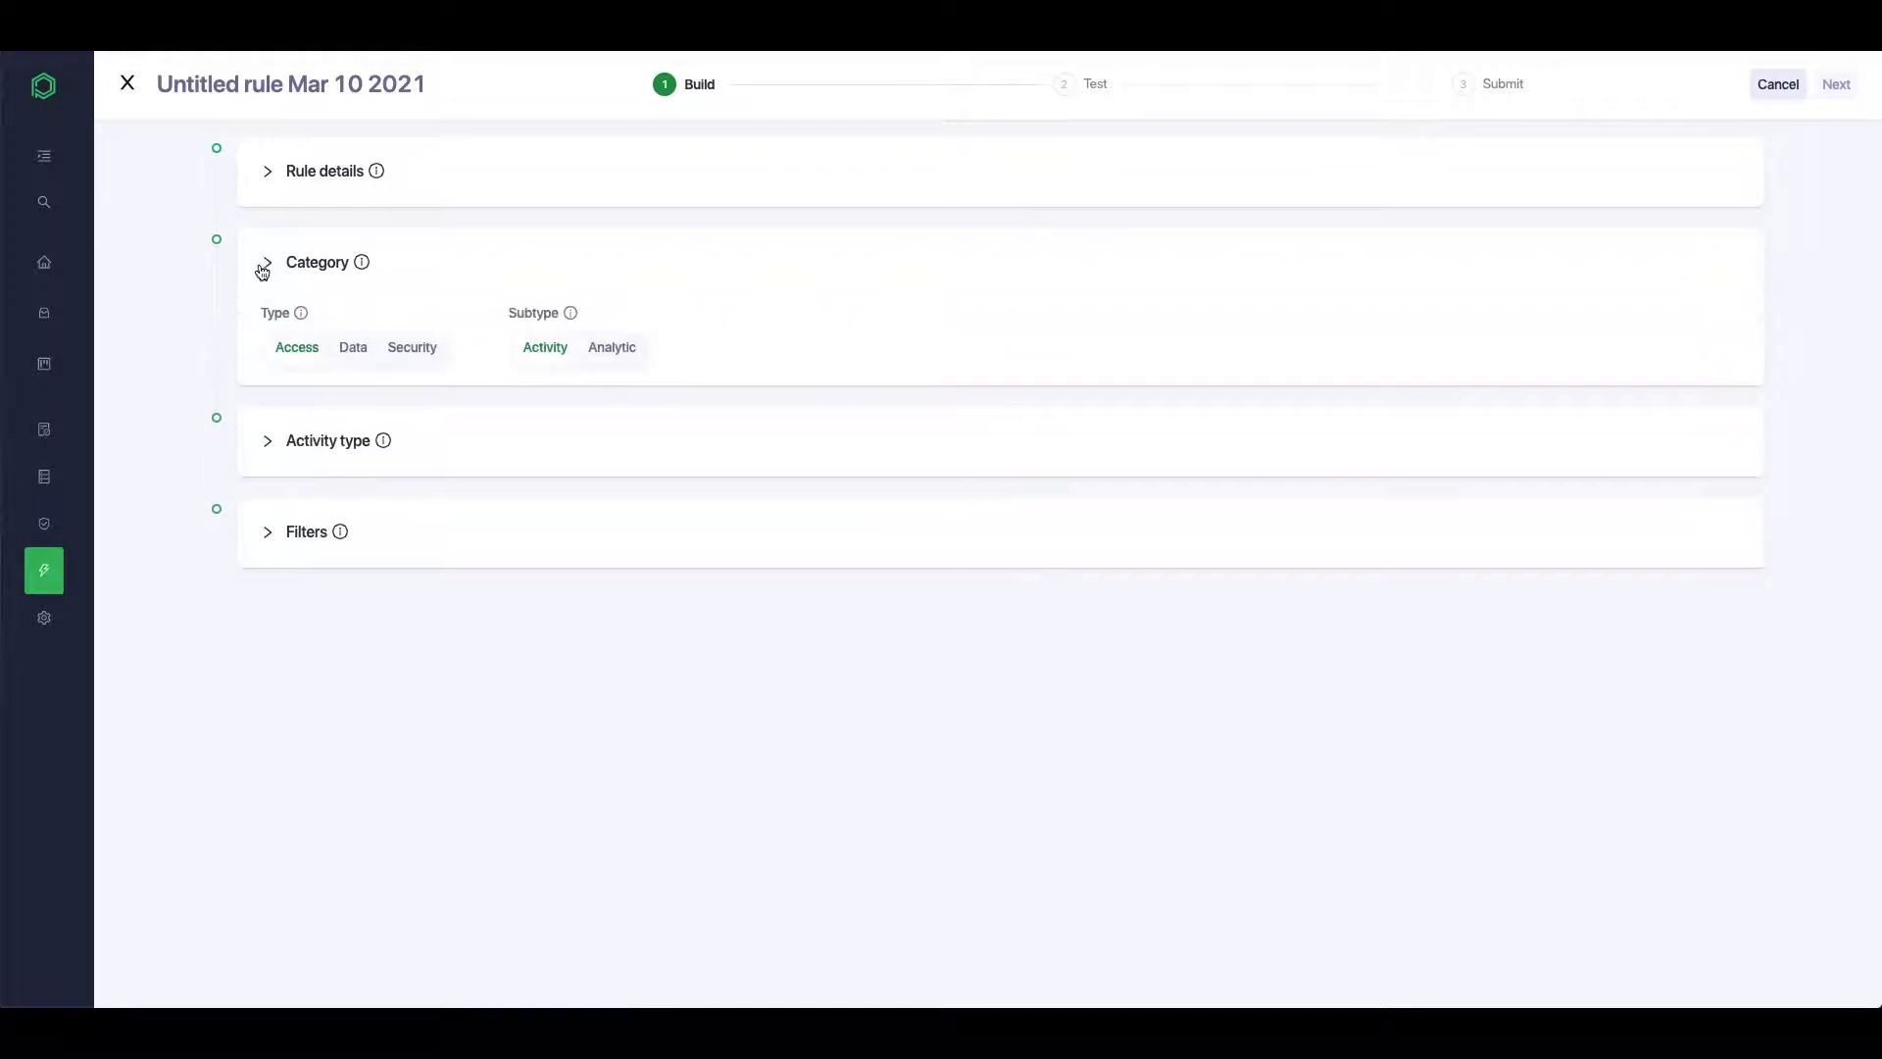
left_click(267, 262)
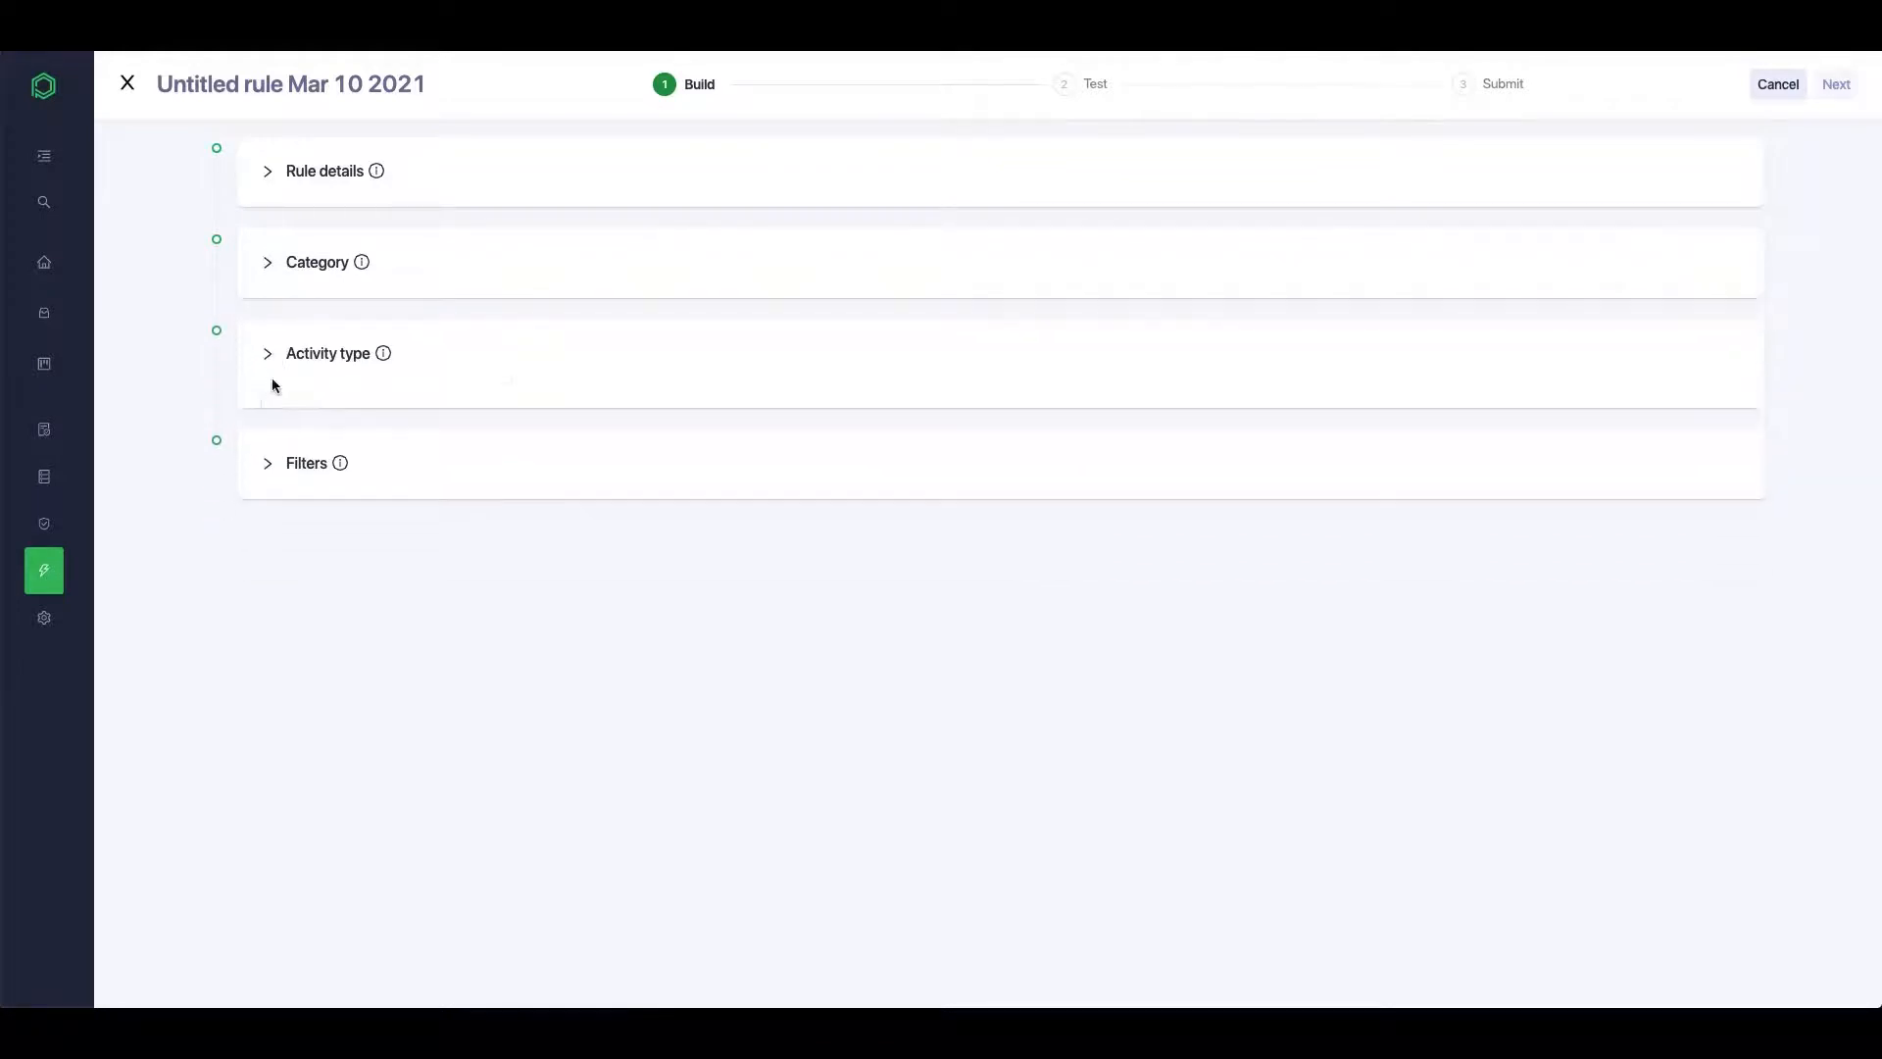
left_click(305, 464)
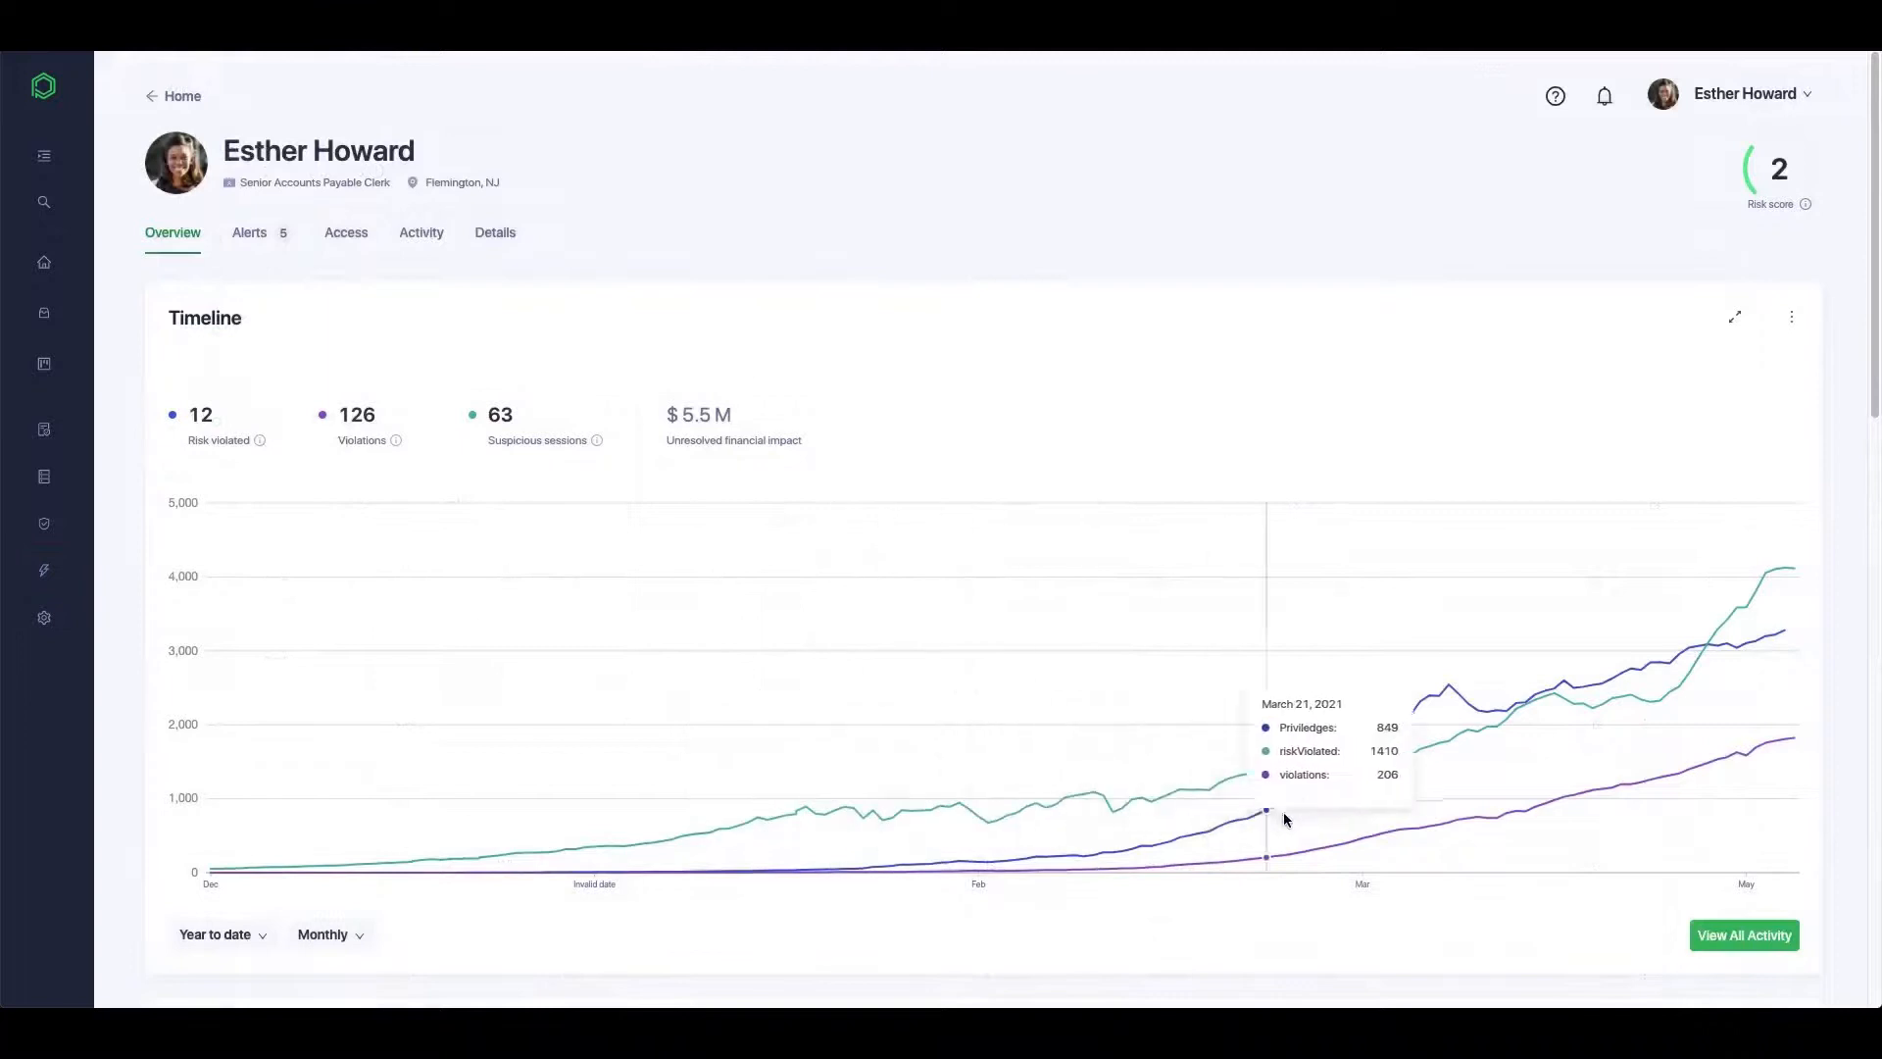
Scroll the user's Overview, then select the Oracle EBS entry in the Access list
scroll("down", 3)
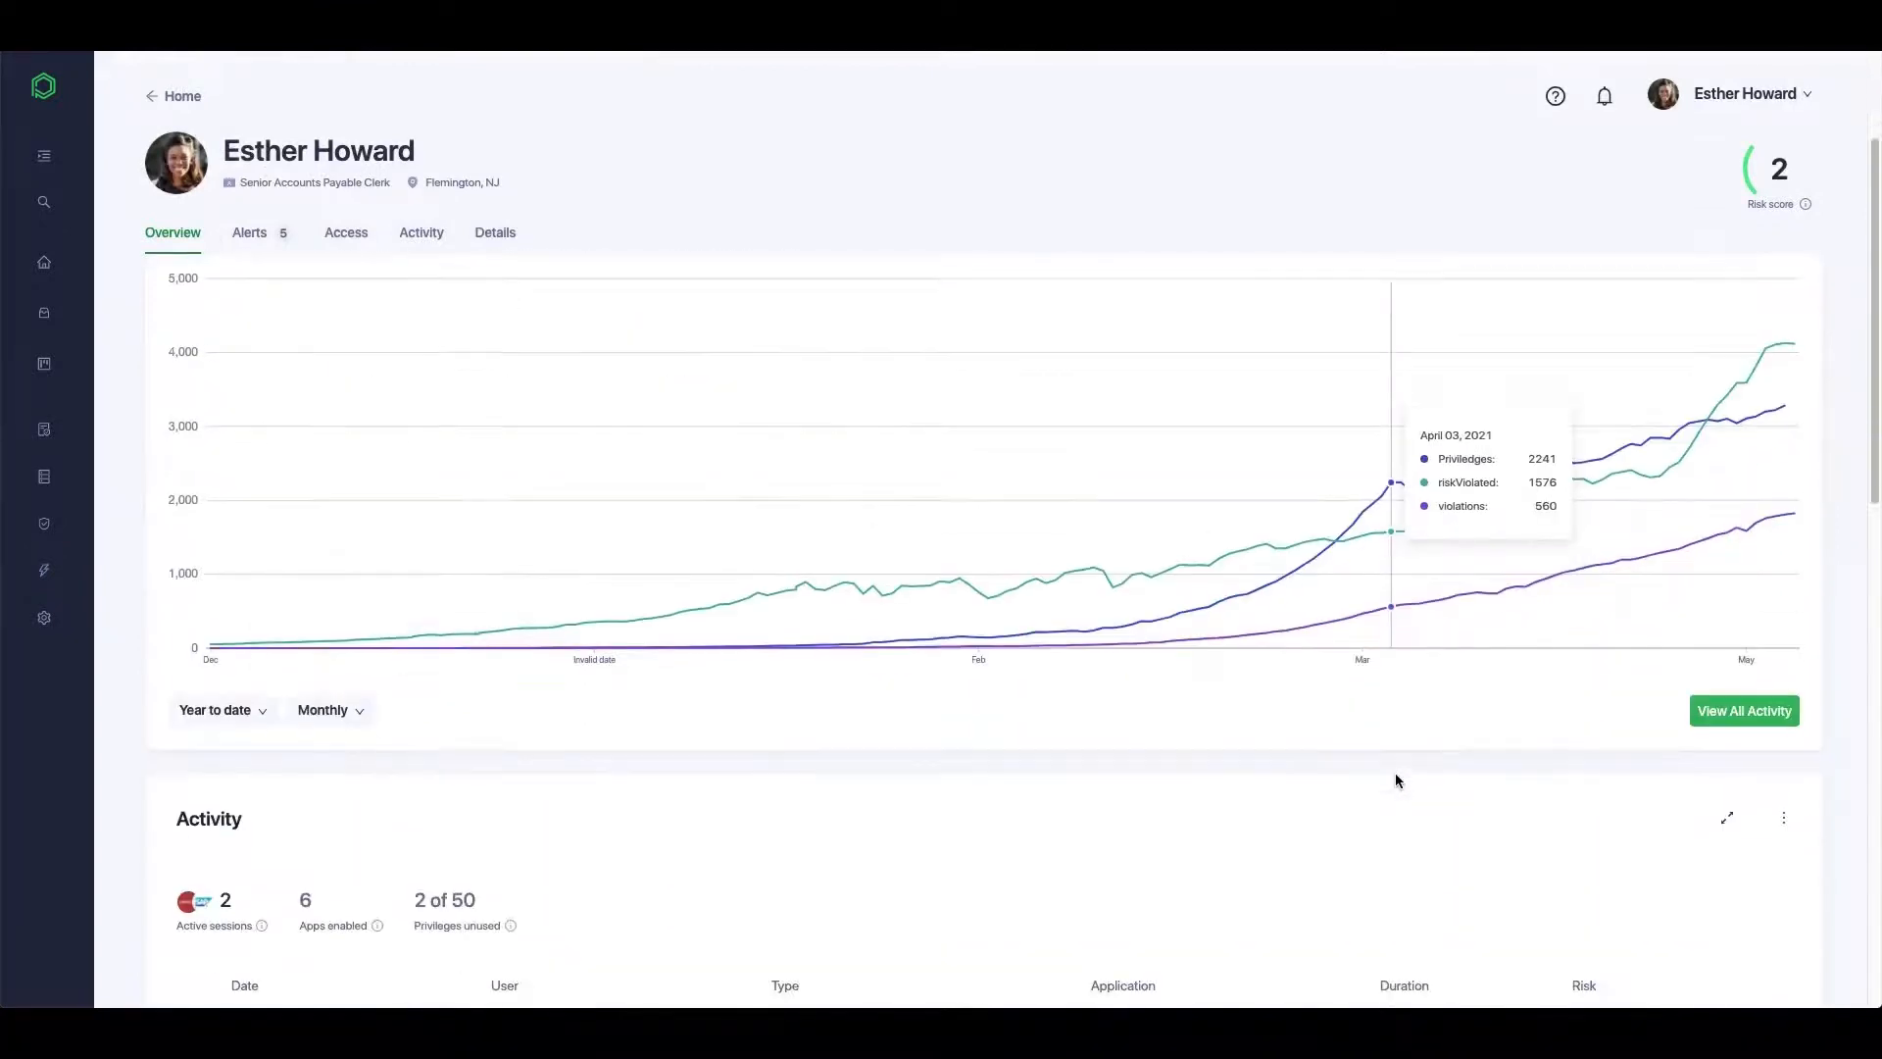
scroll("down", 3)
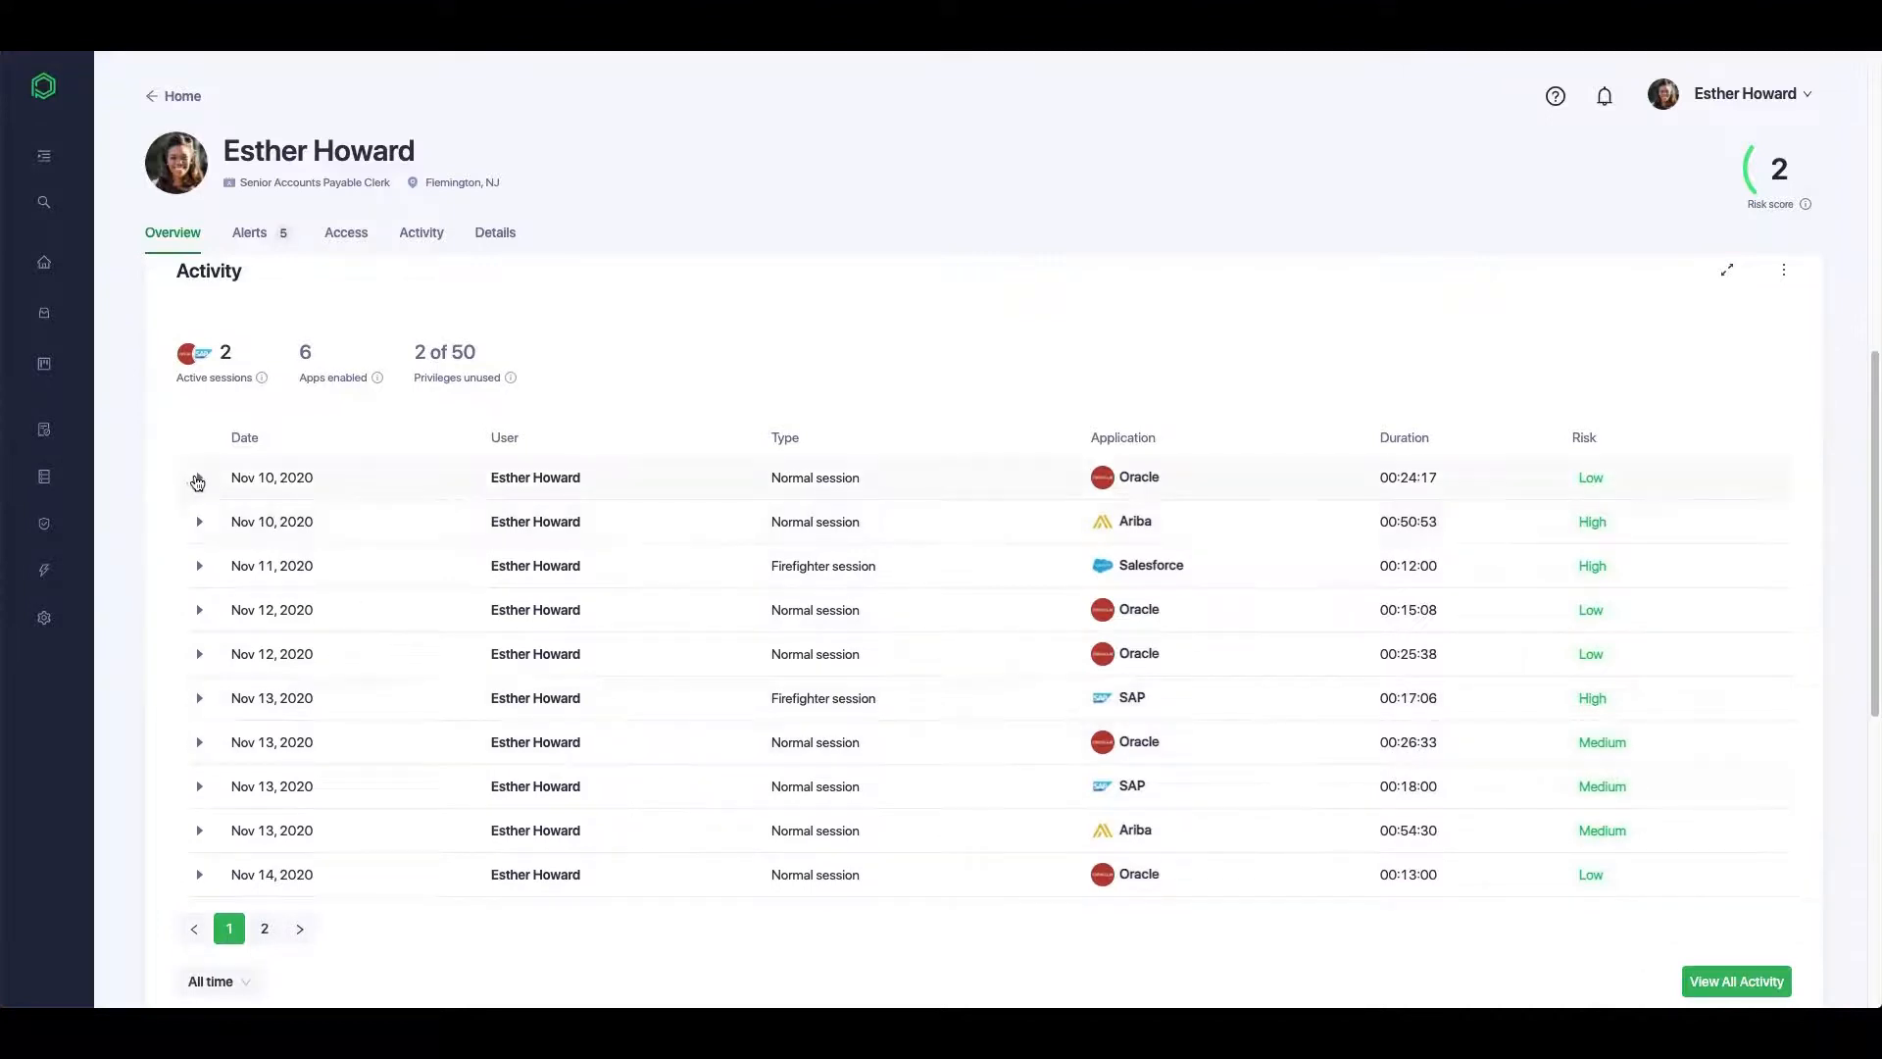
scroll("down", 3)
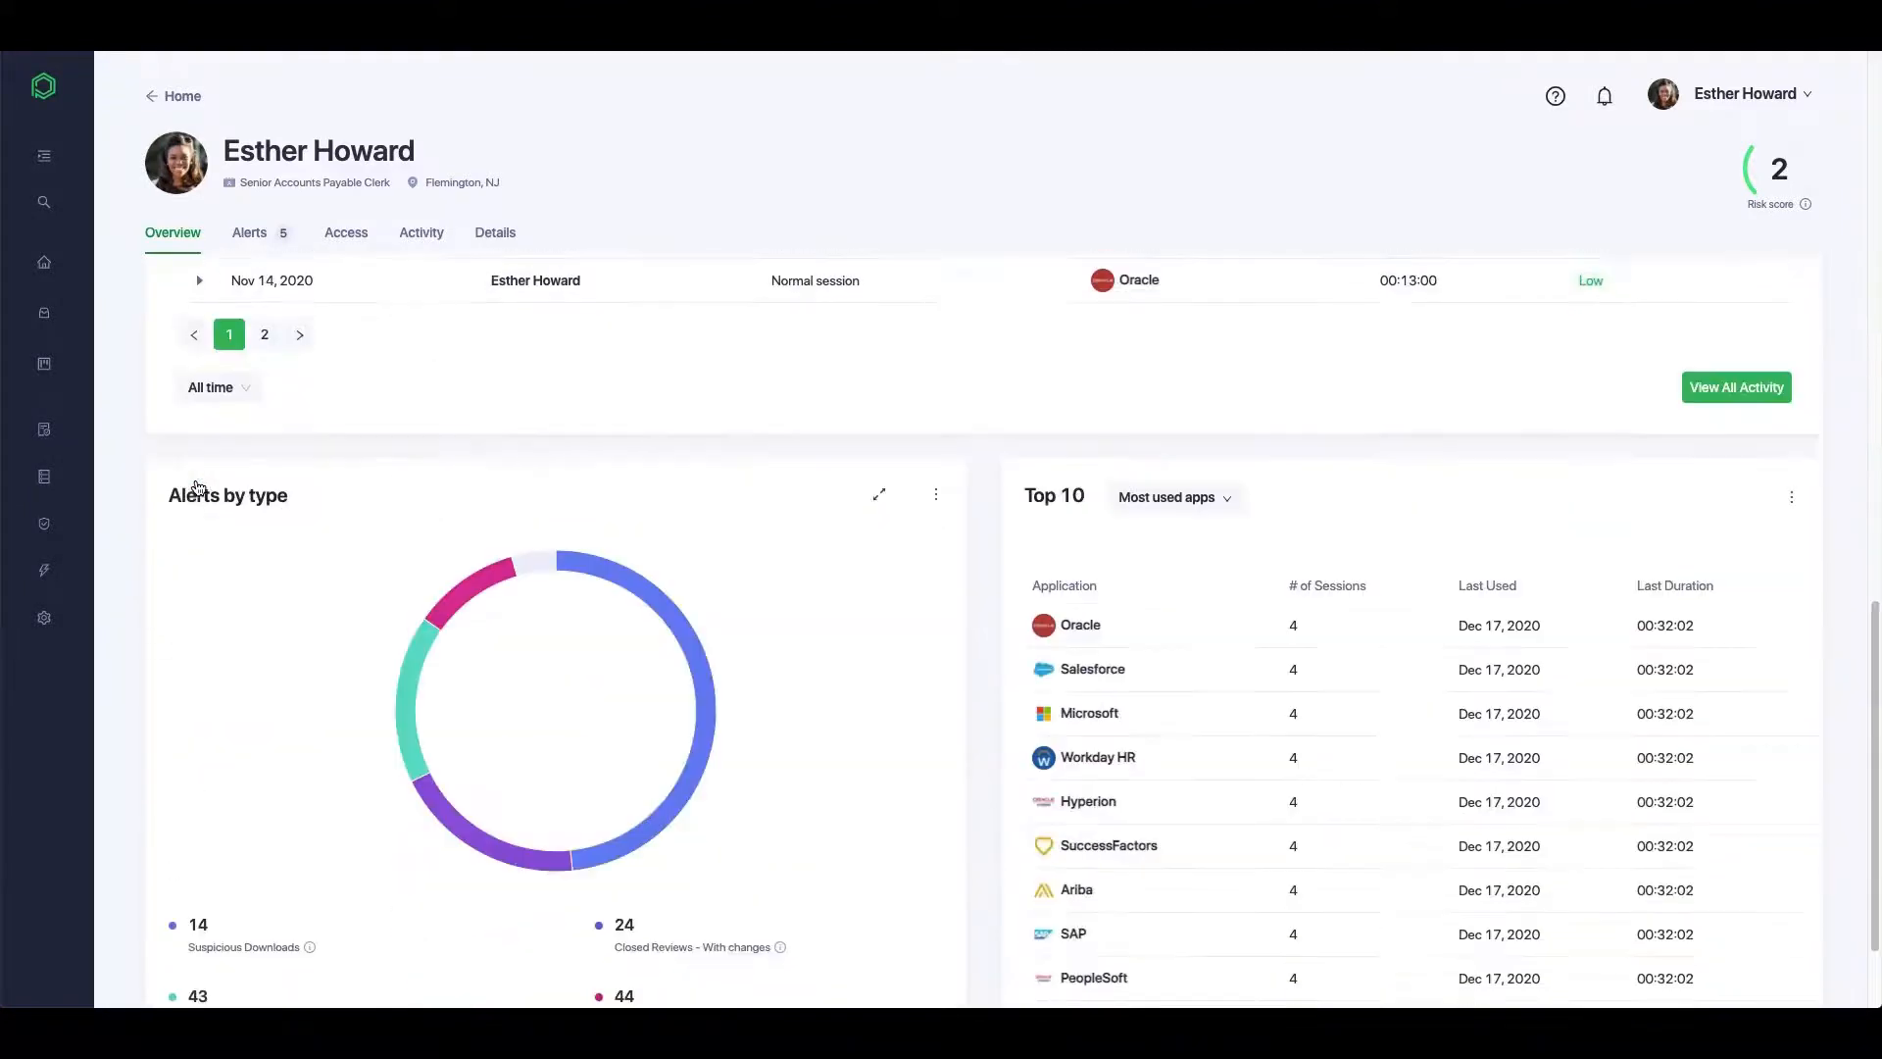
scroll("down", 3)
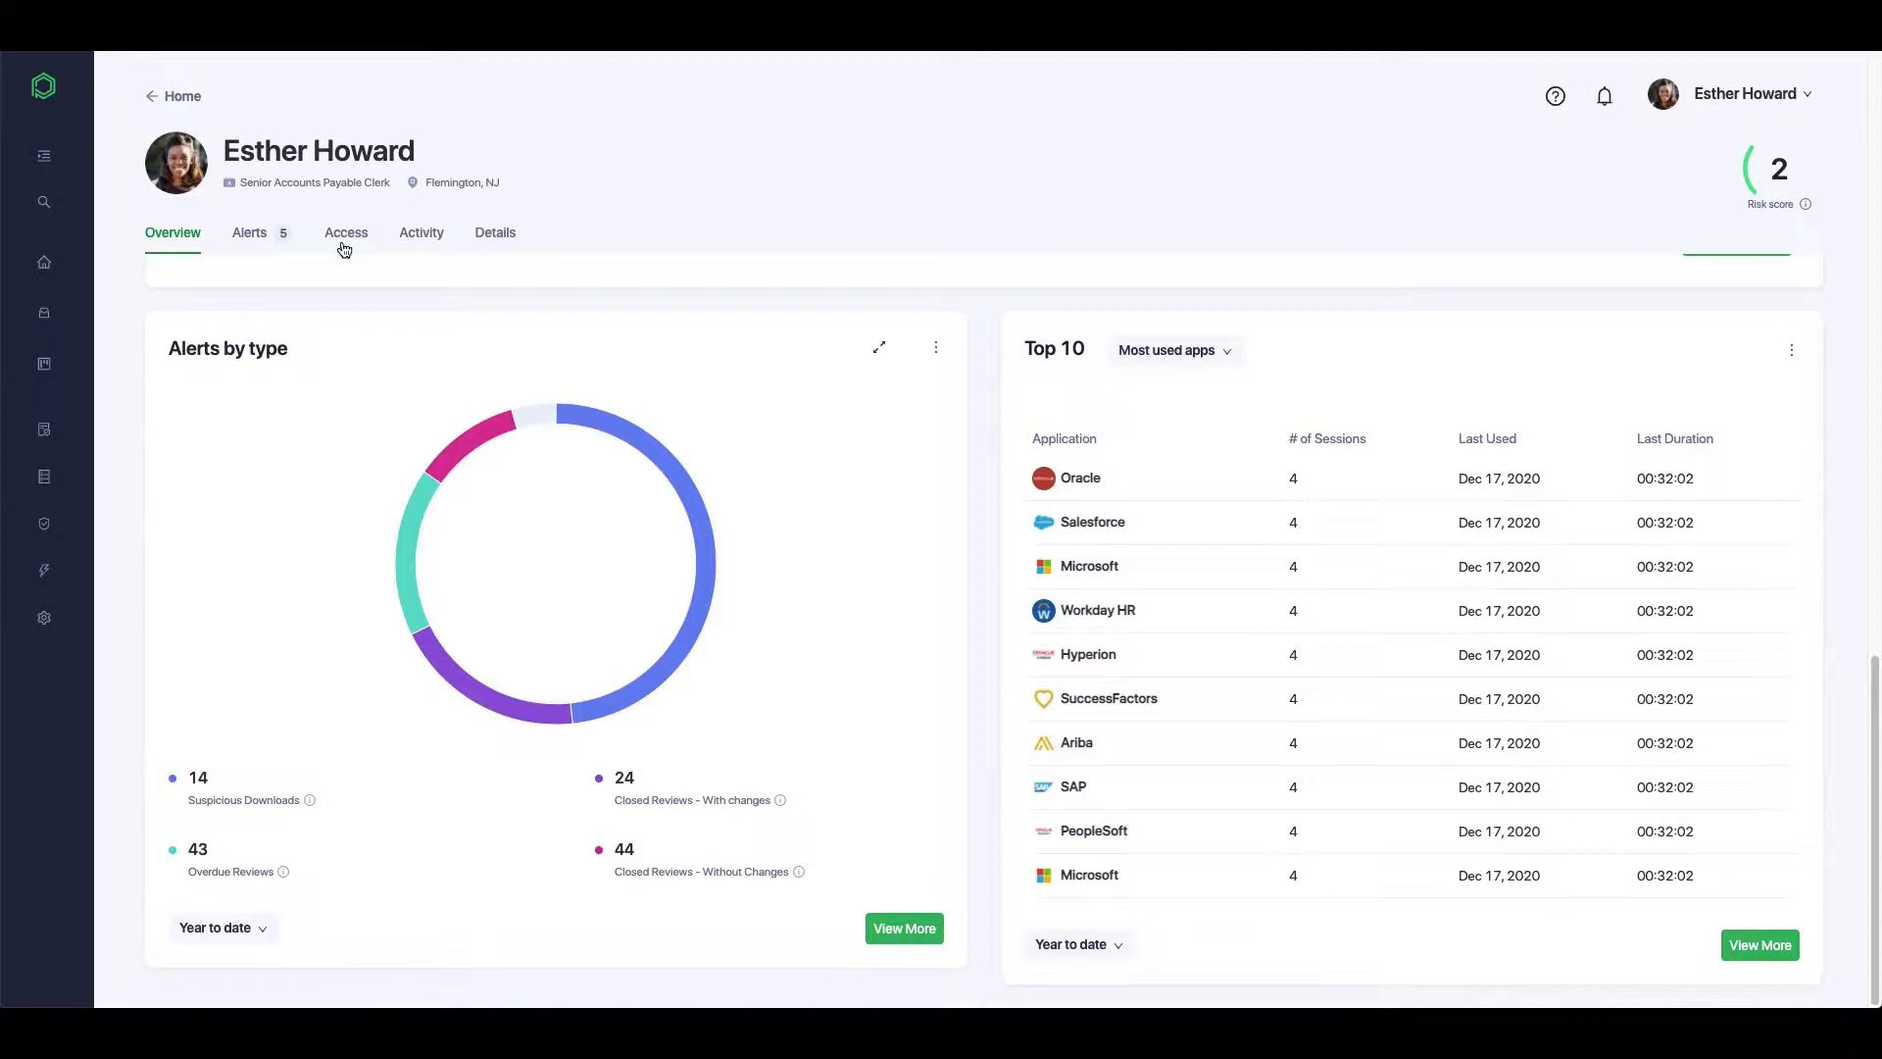
left_click(346, 234)
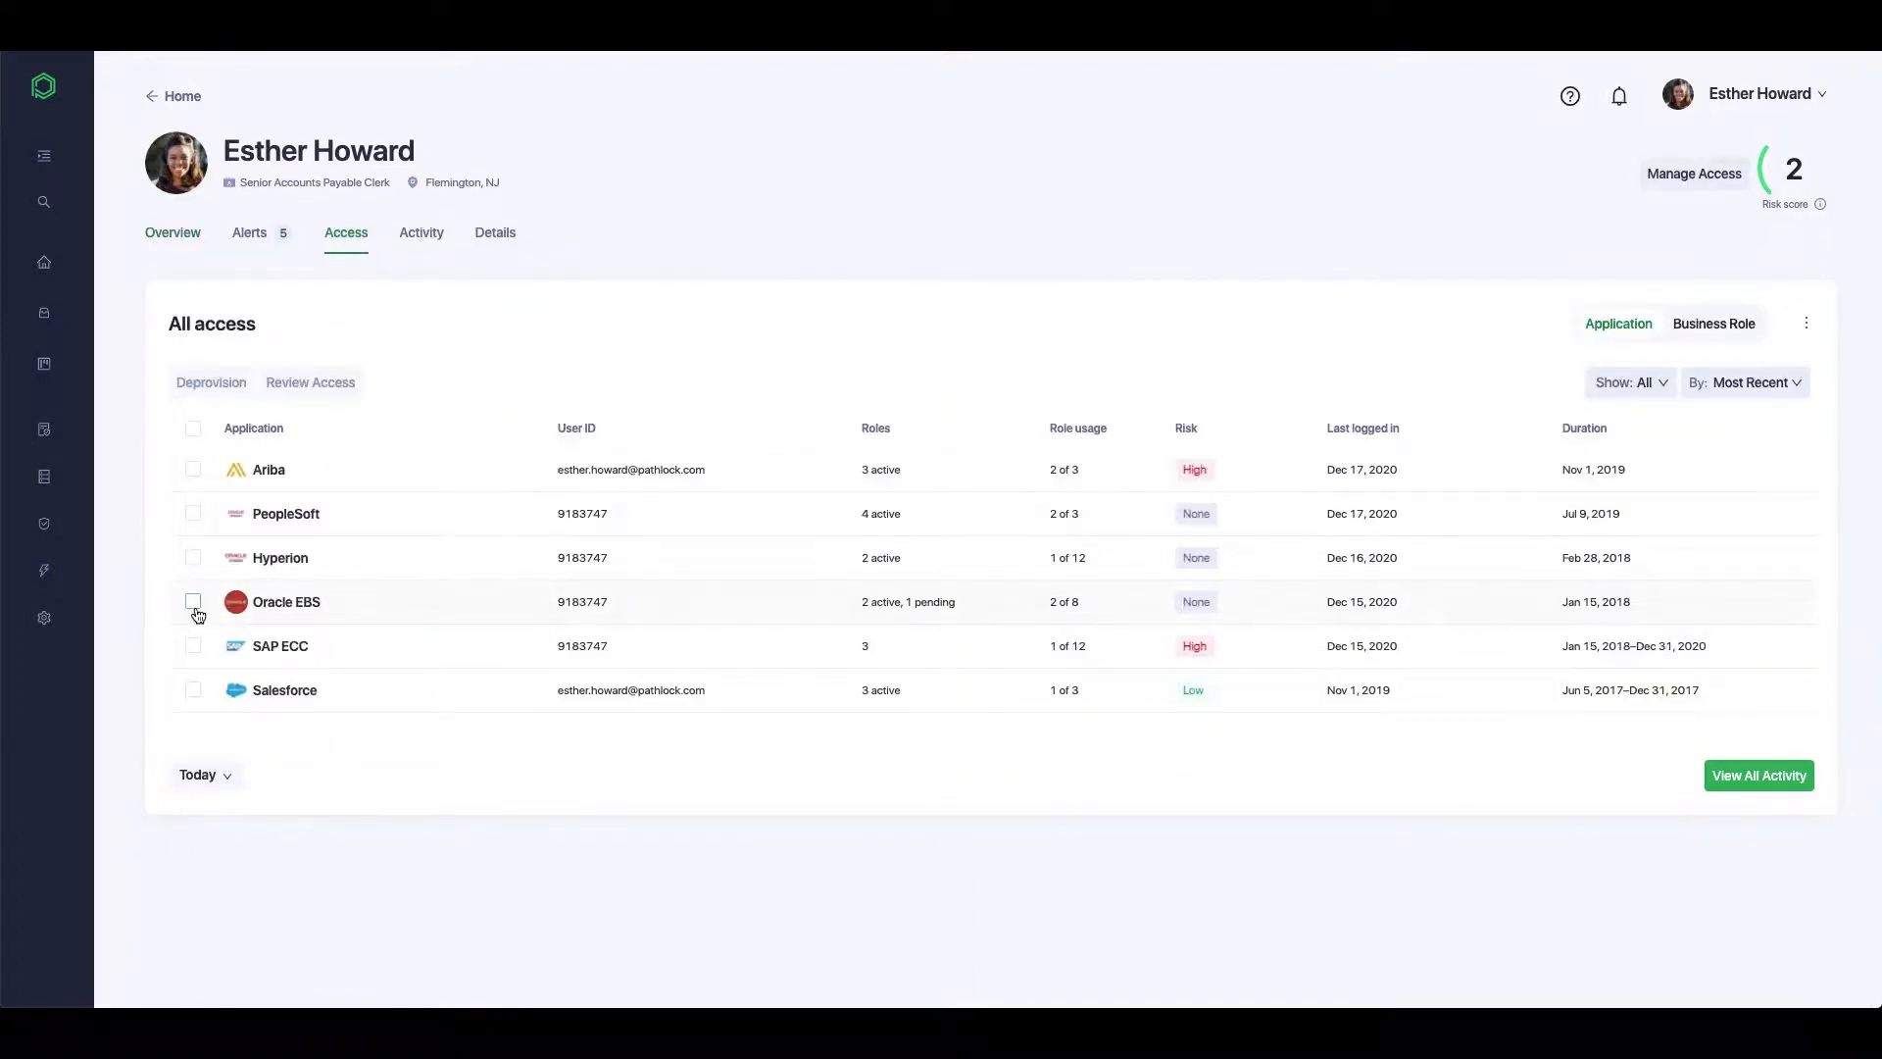
left_click(193, 601)
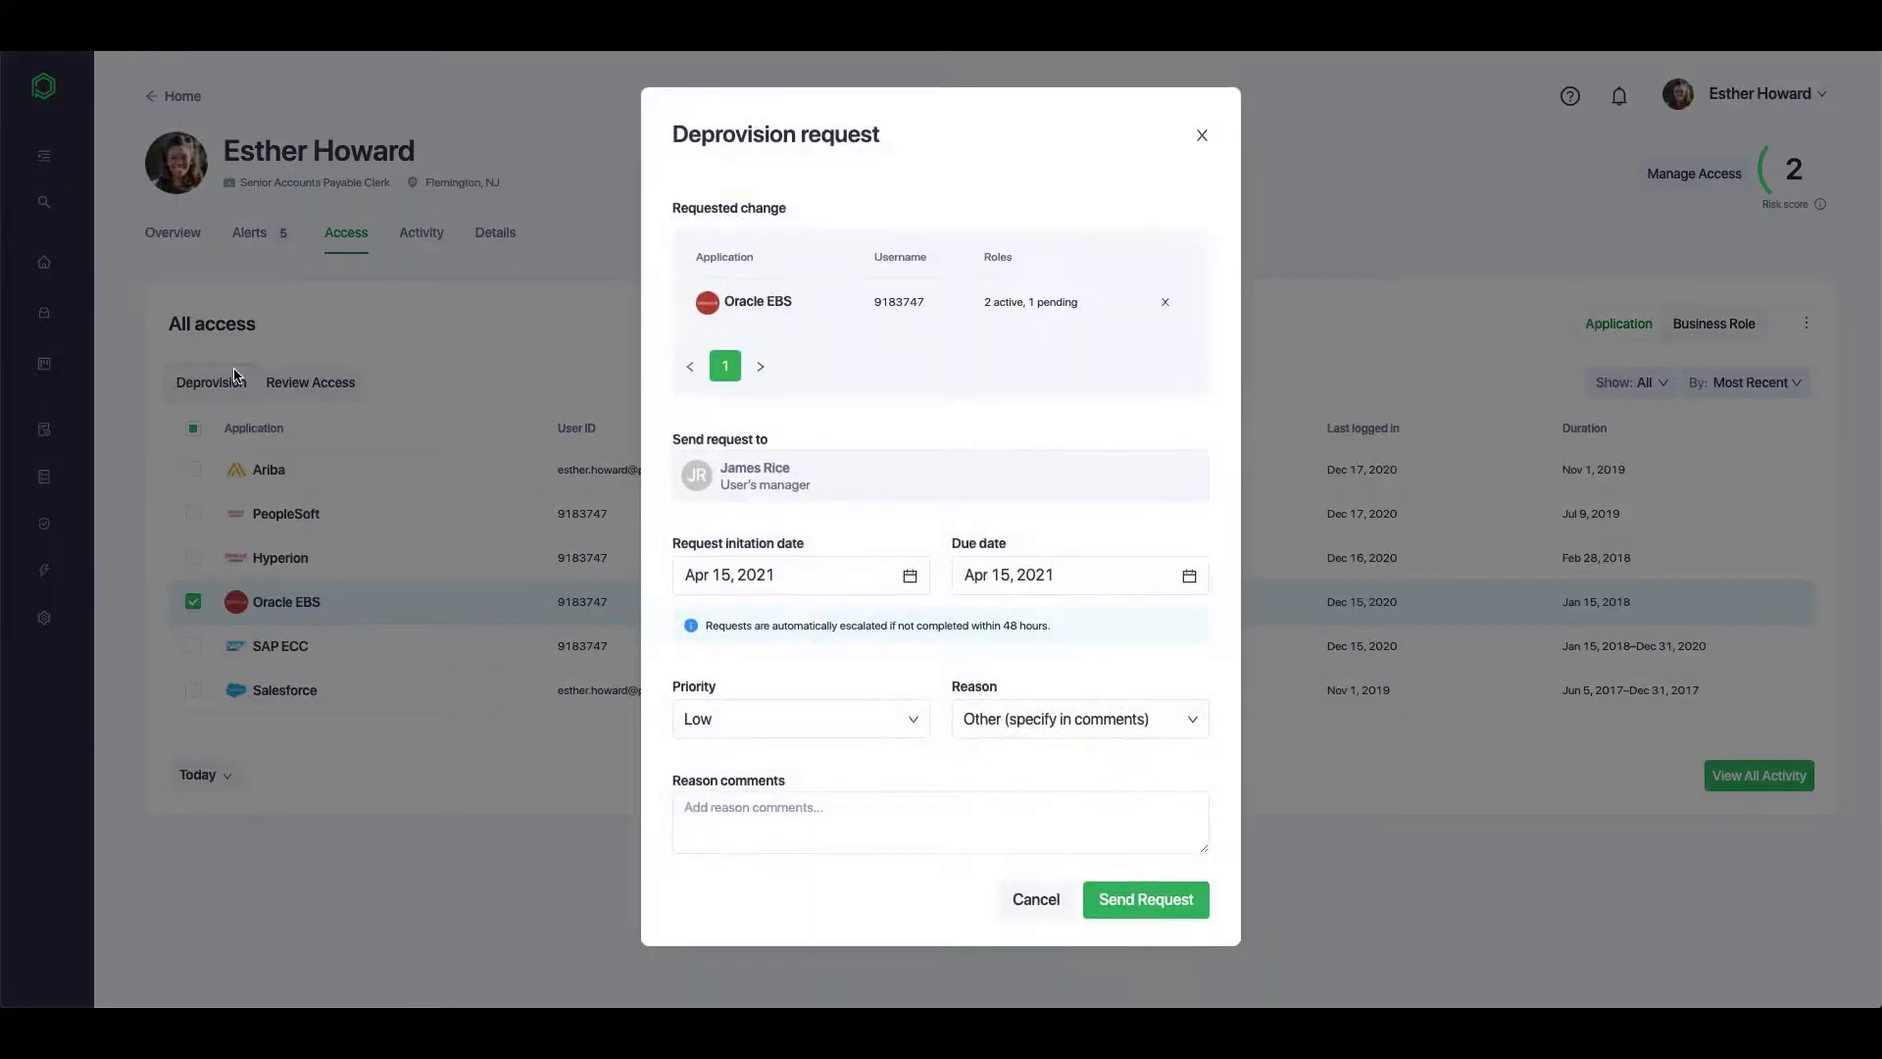